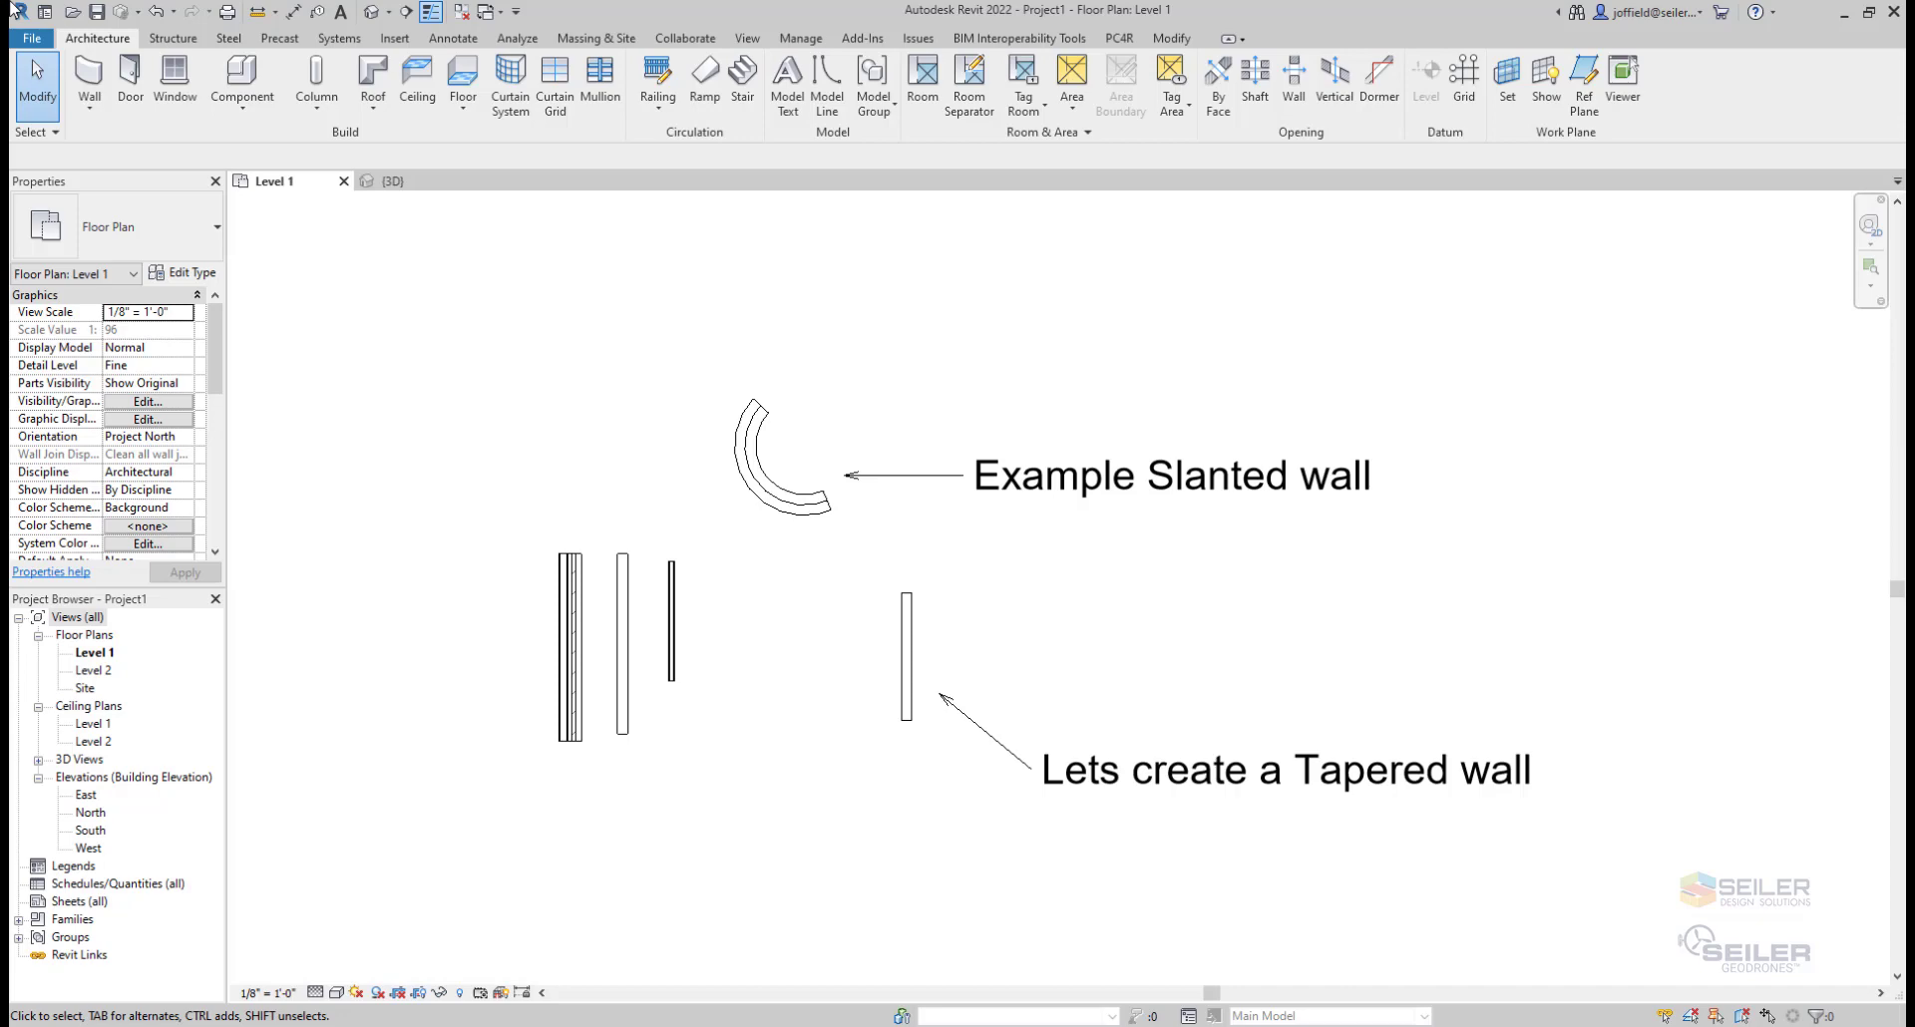
Select the generic wall, review its Cross-Section choices leaving it Vertical, and view it in 3D.
{"action": "left_click", "coordinate": [905, 654]}
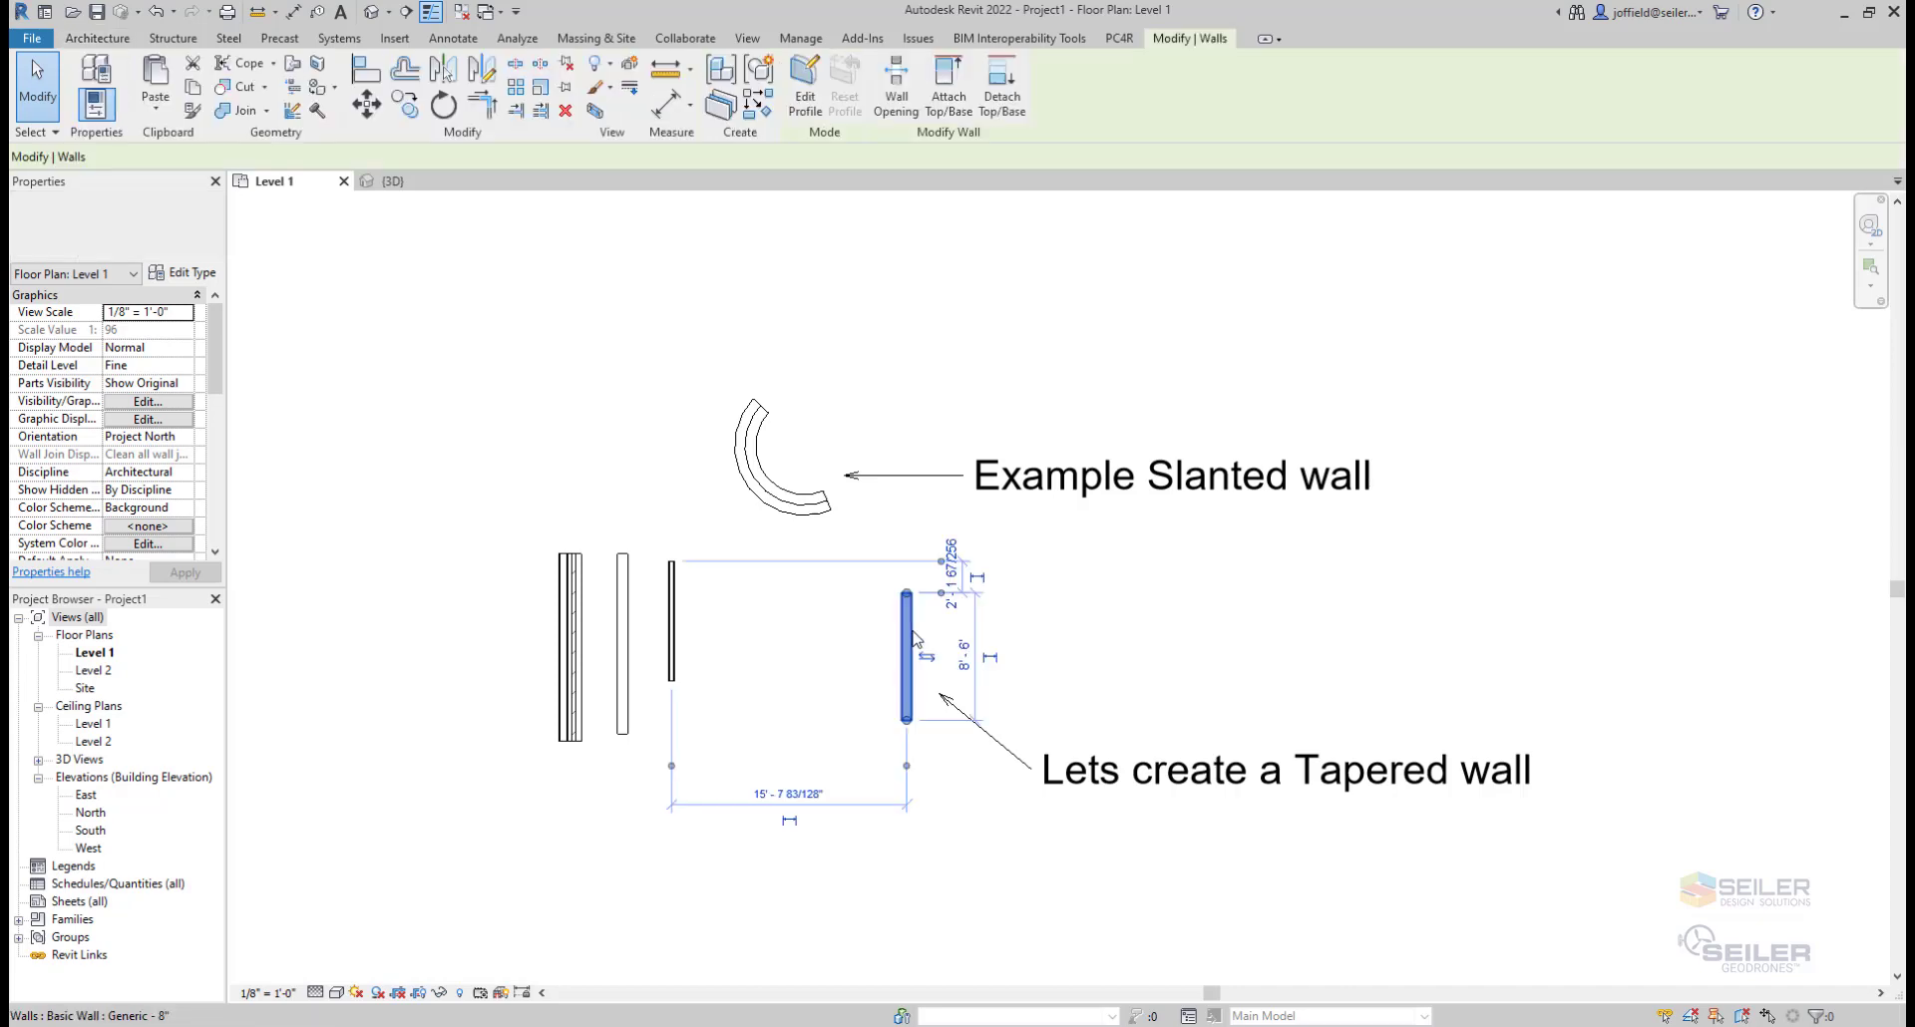
{"action": "left_click", "coordinate": [905, 649]}
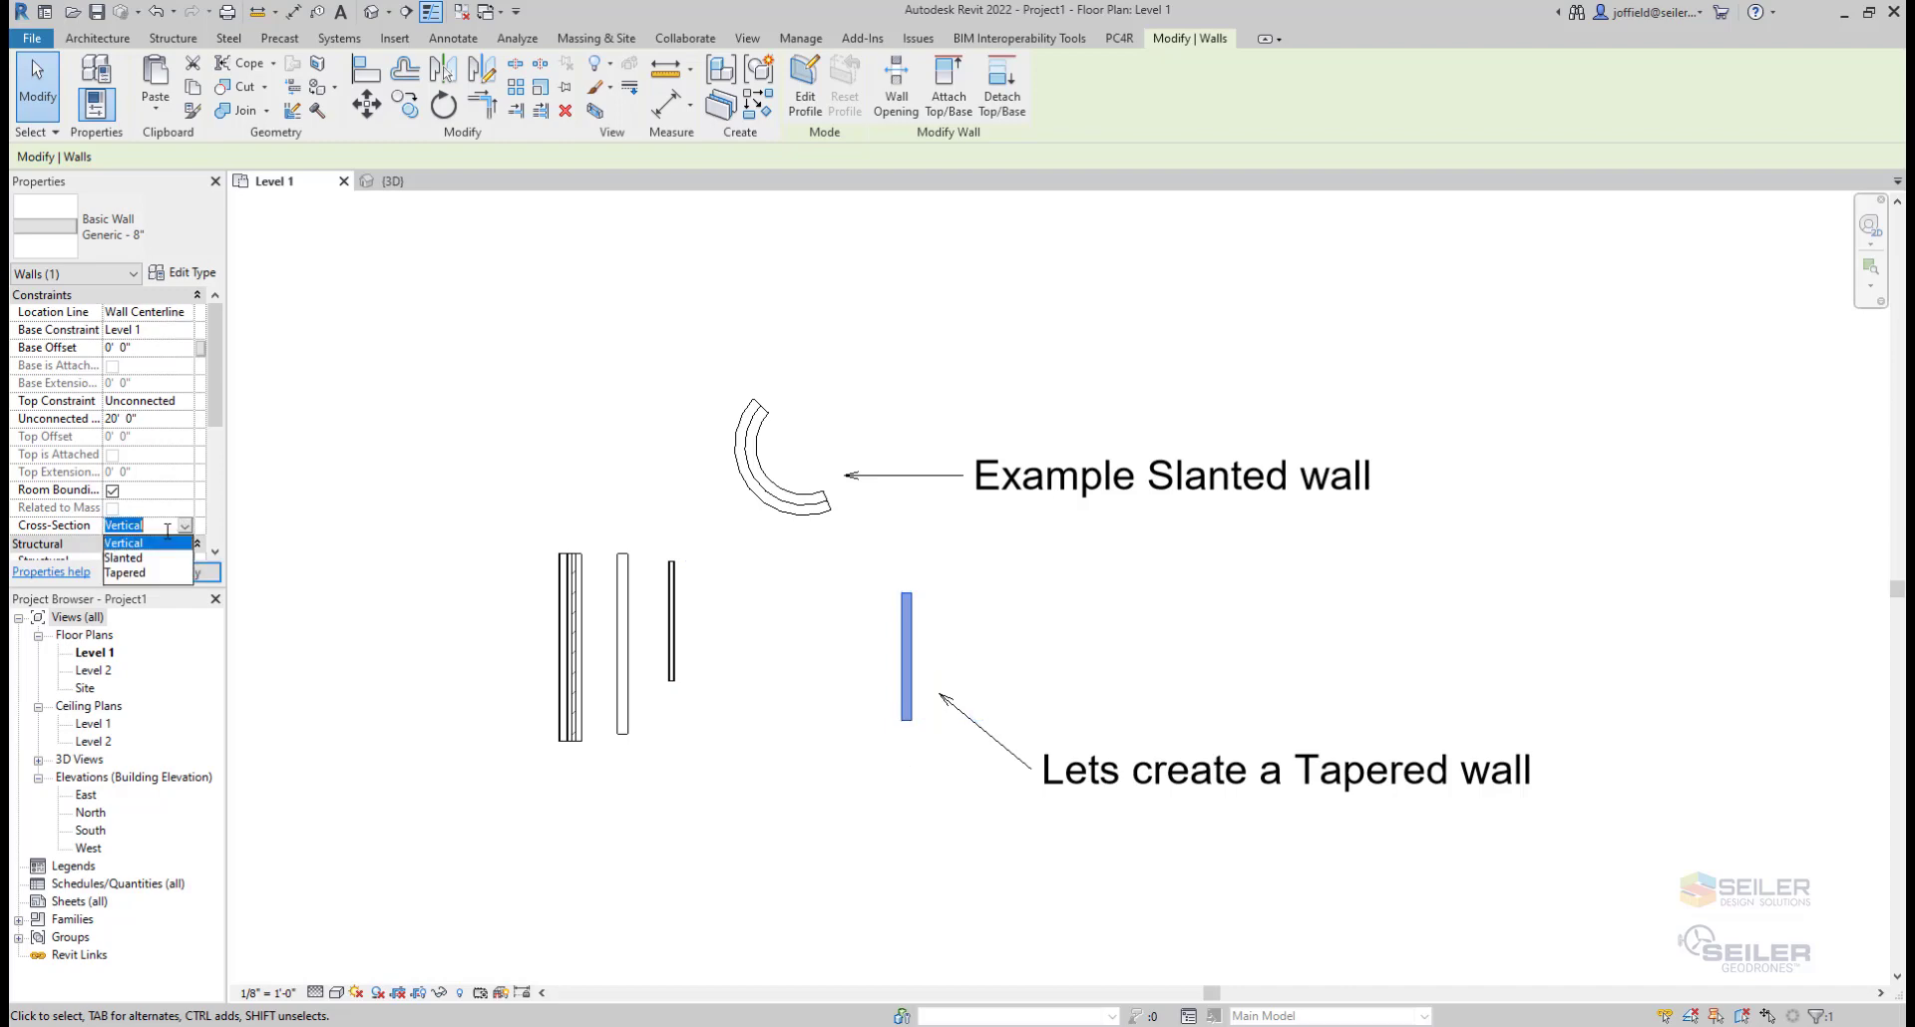
{"action": "left_click", "coordinate": [146, 525]}
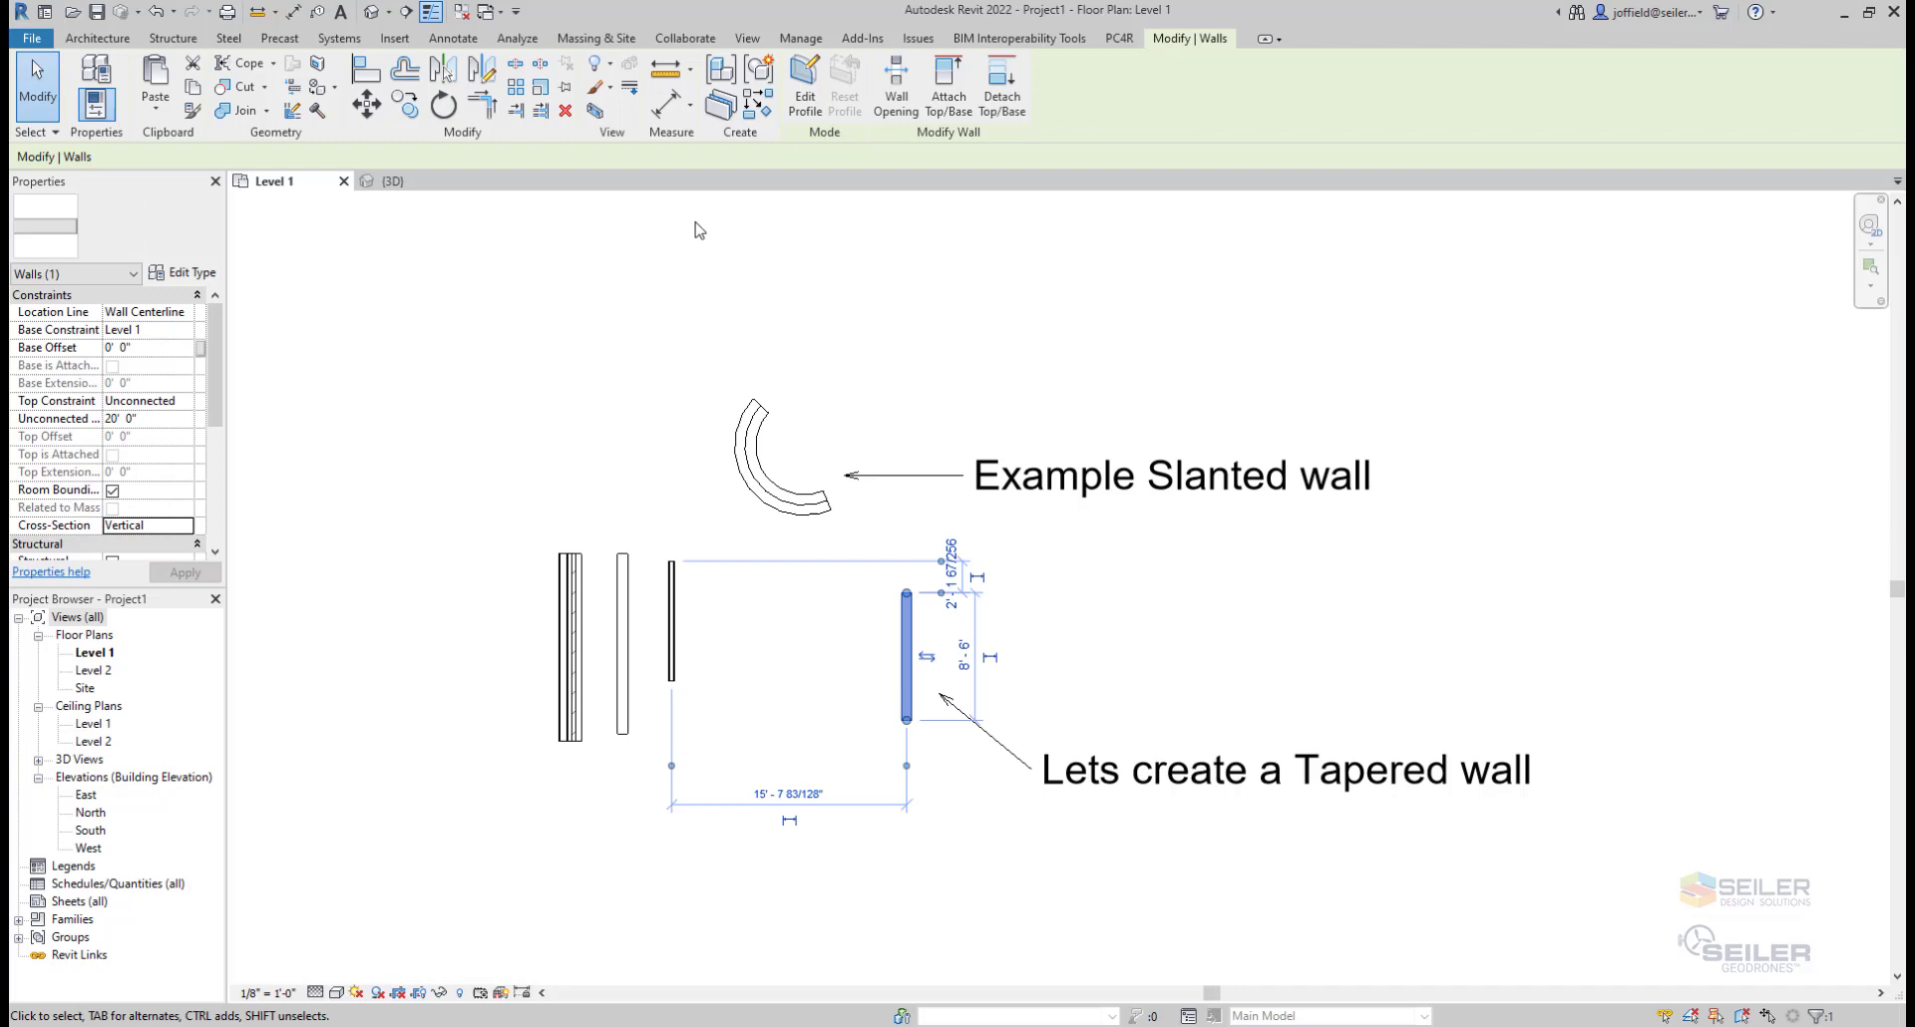
{"action": "left_click", "coordinate": [391, 181]}
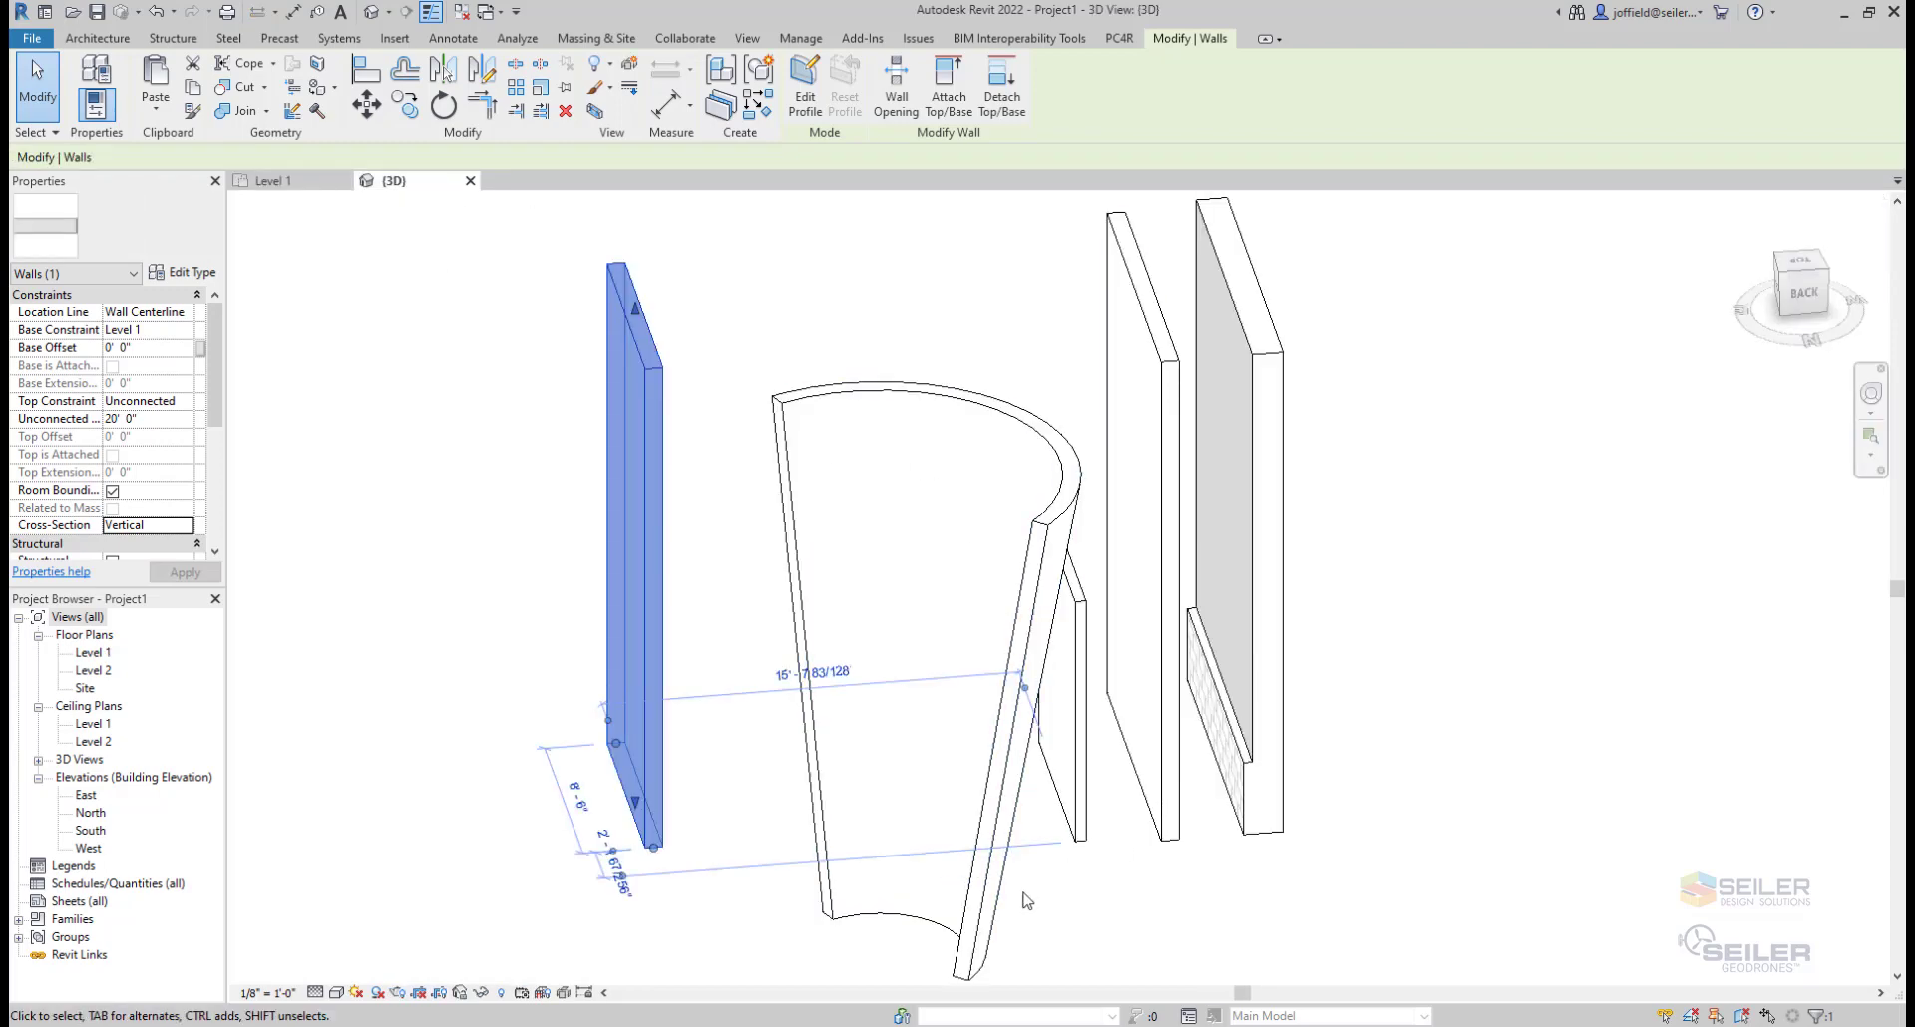
Return to the Level 1 floor plan.
{"action": "left_click", "coordinate": [274, 182]}
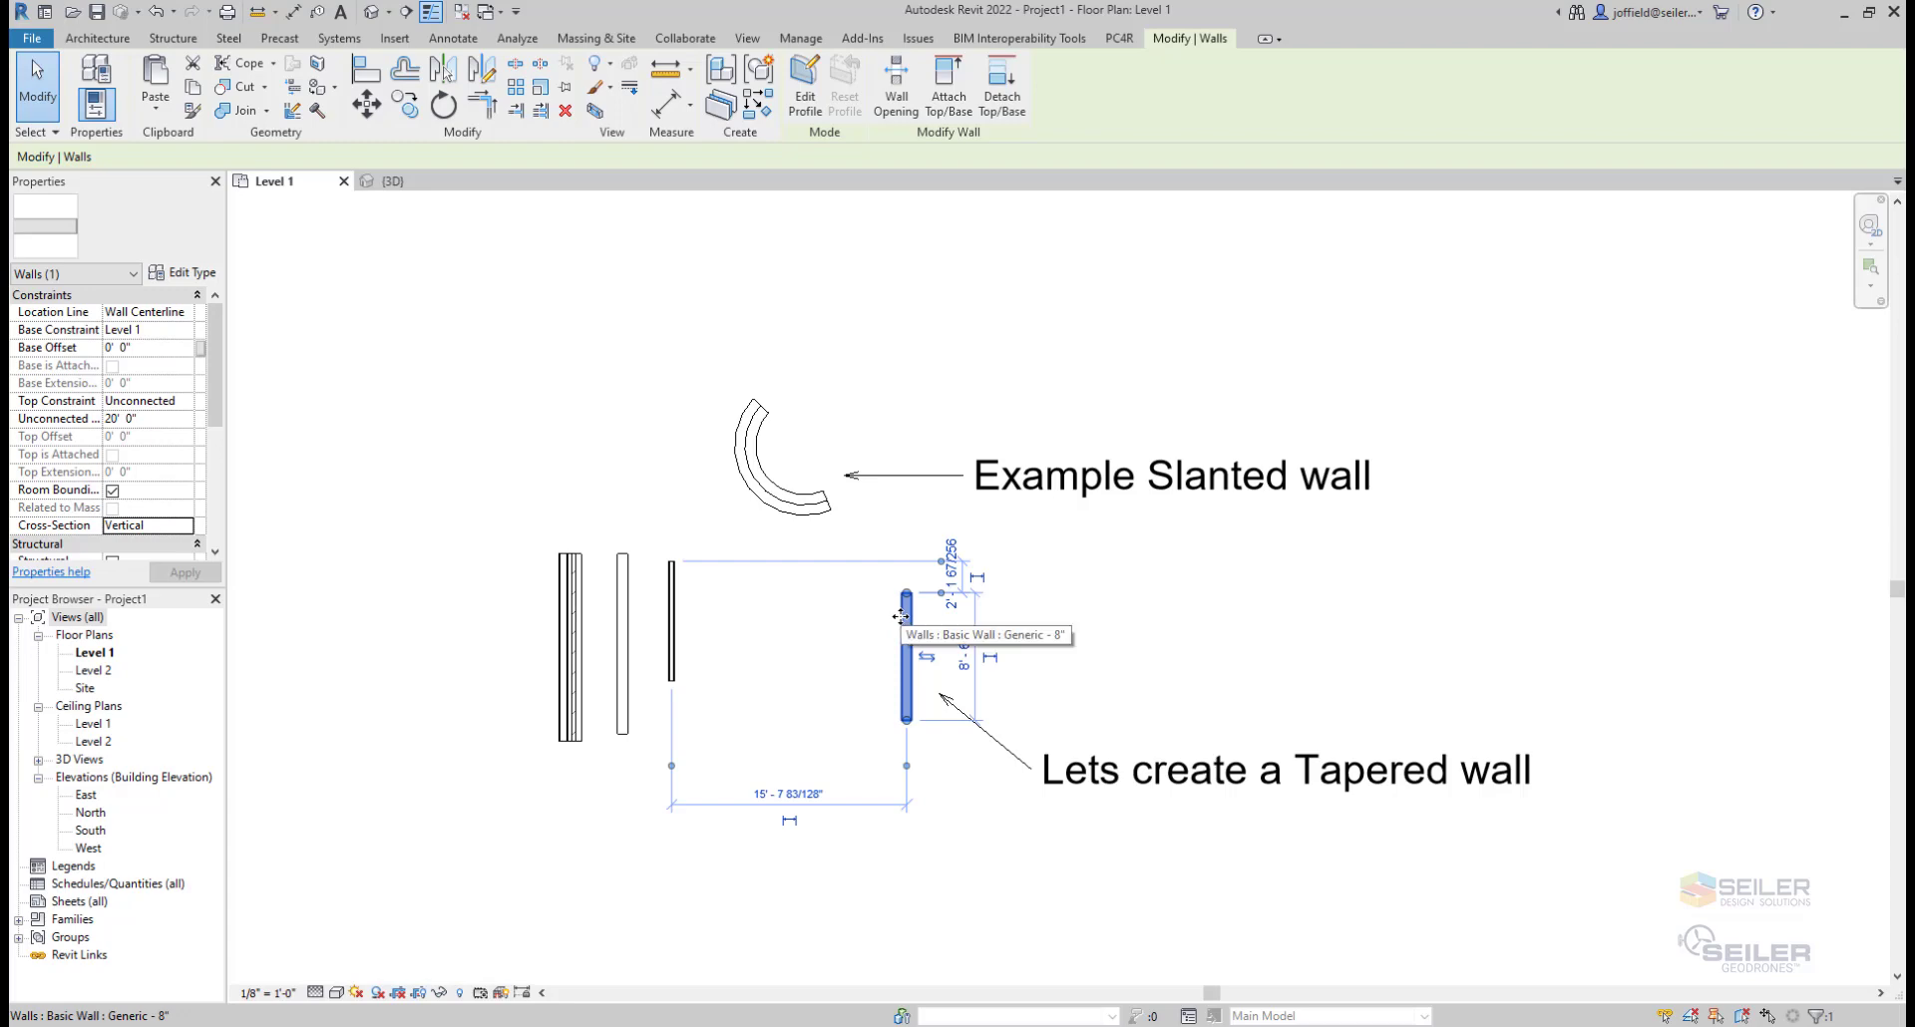
{"action": "mouse_move", "coordinate": [184, 273]}
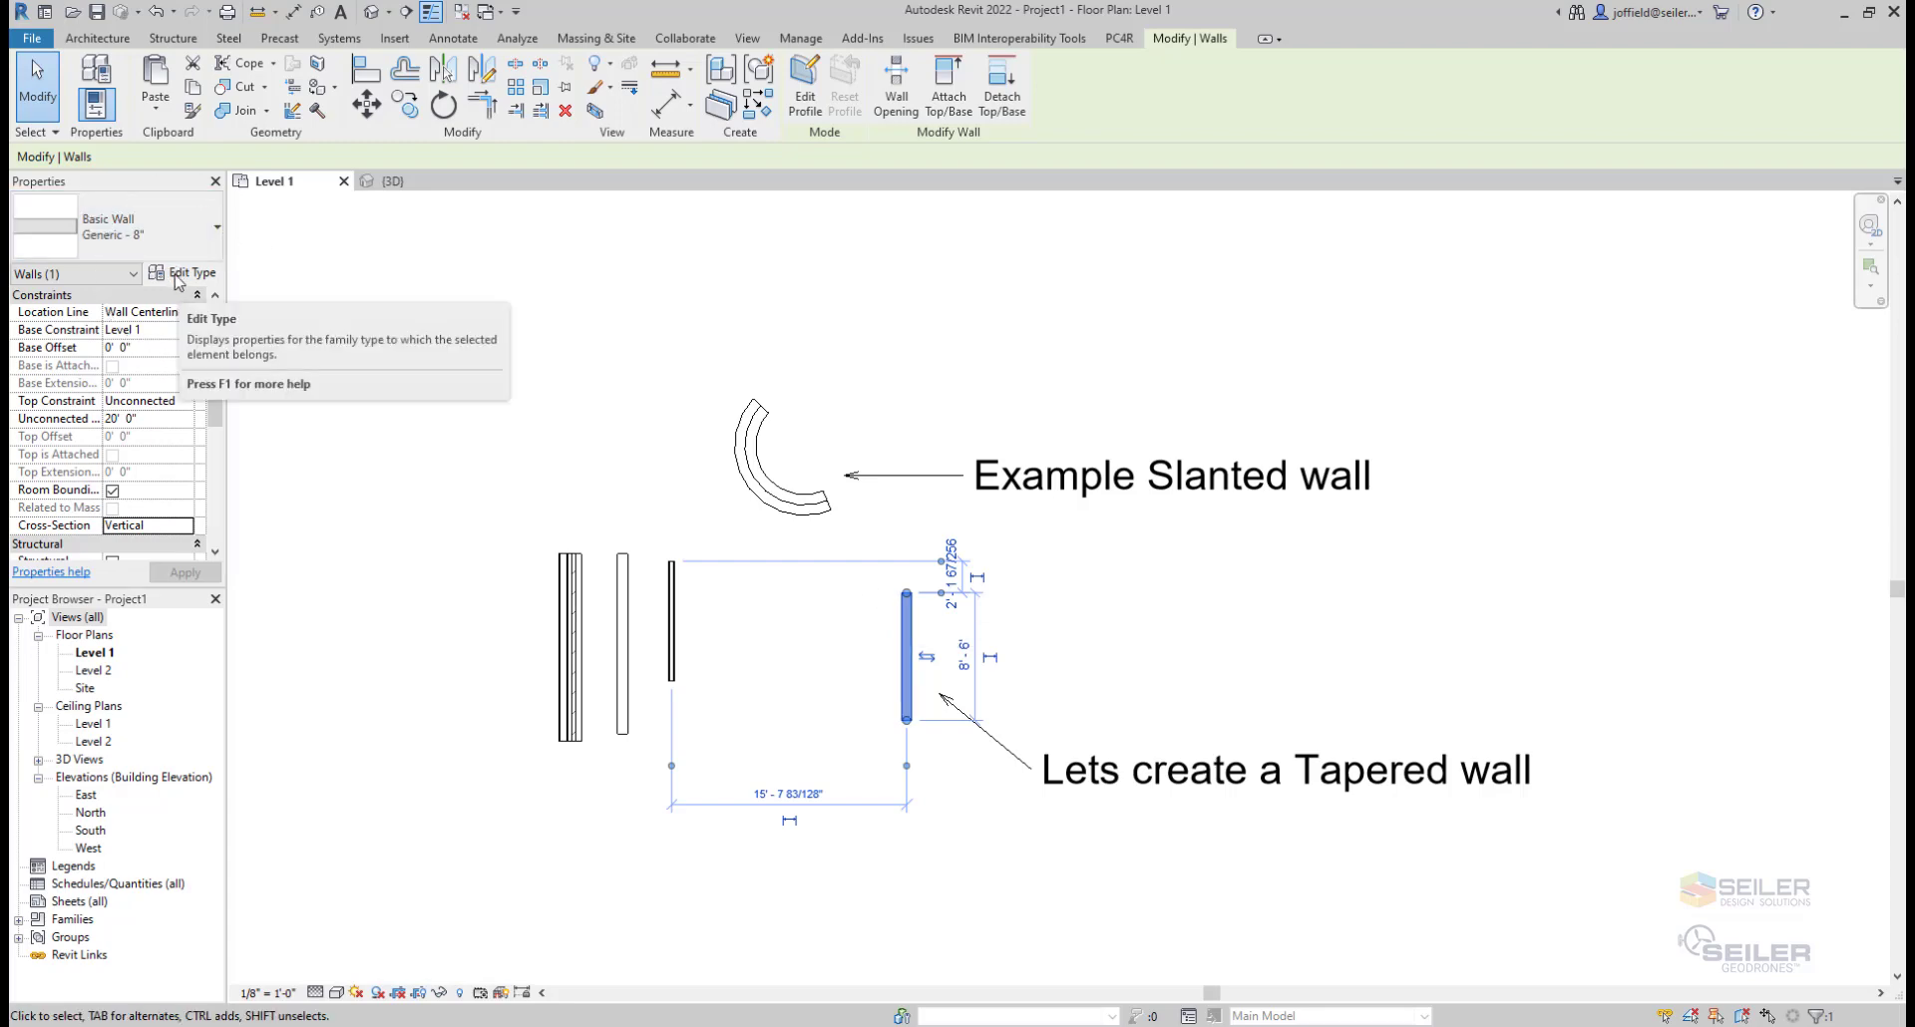
Open the Generic - 8" wall type's layer assembly, toggling Variable on then off for the structure layer.
{"action": "left_click", "coordinate": [189, 274]}
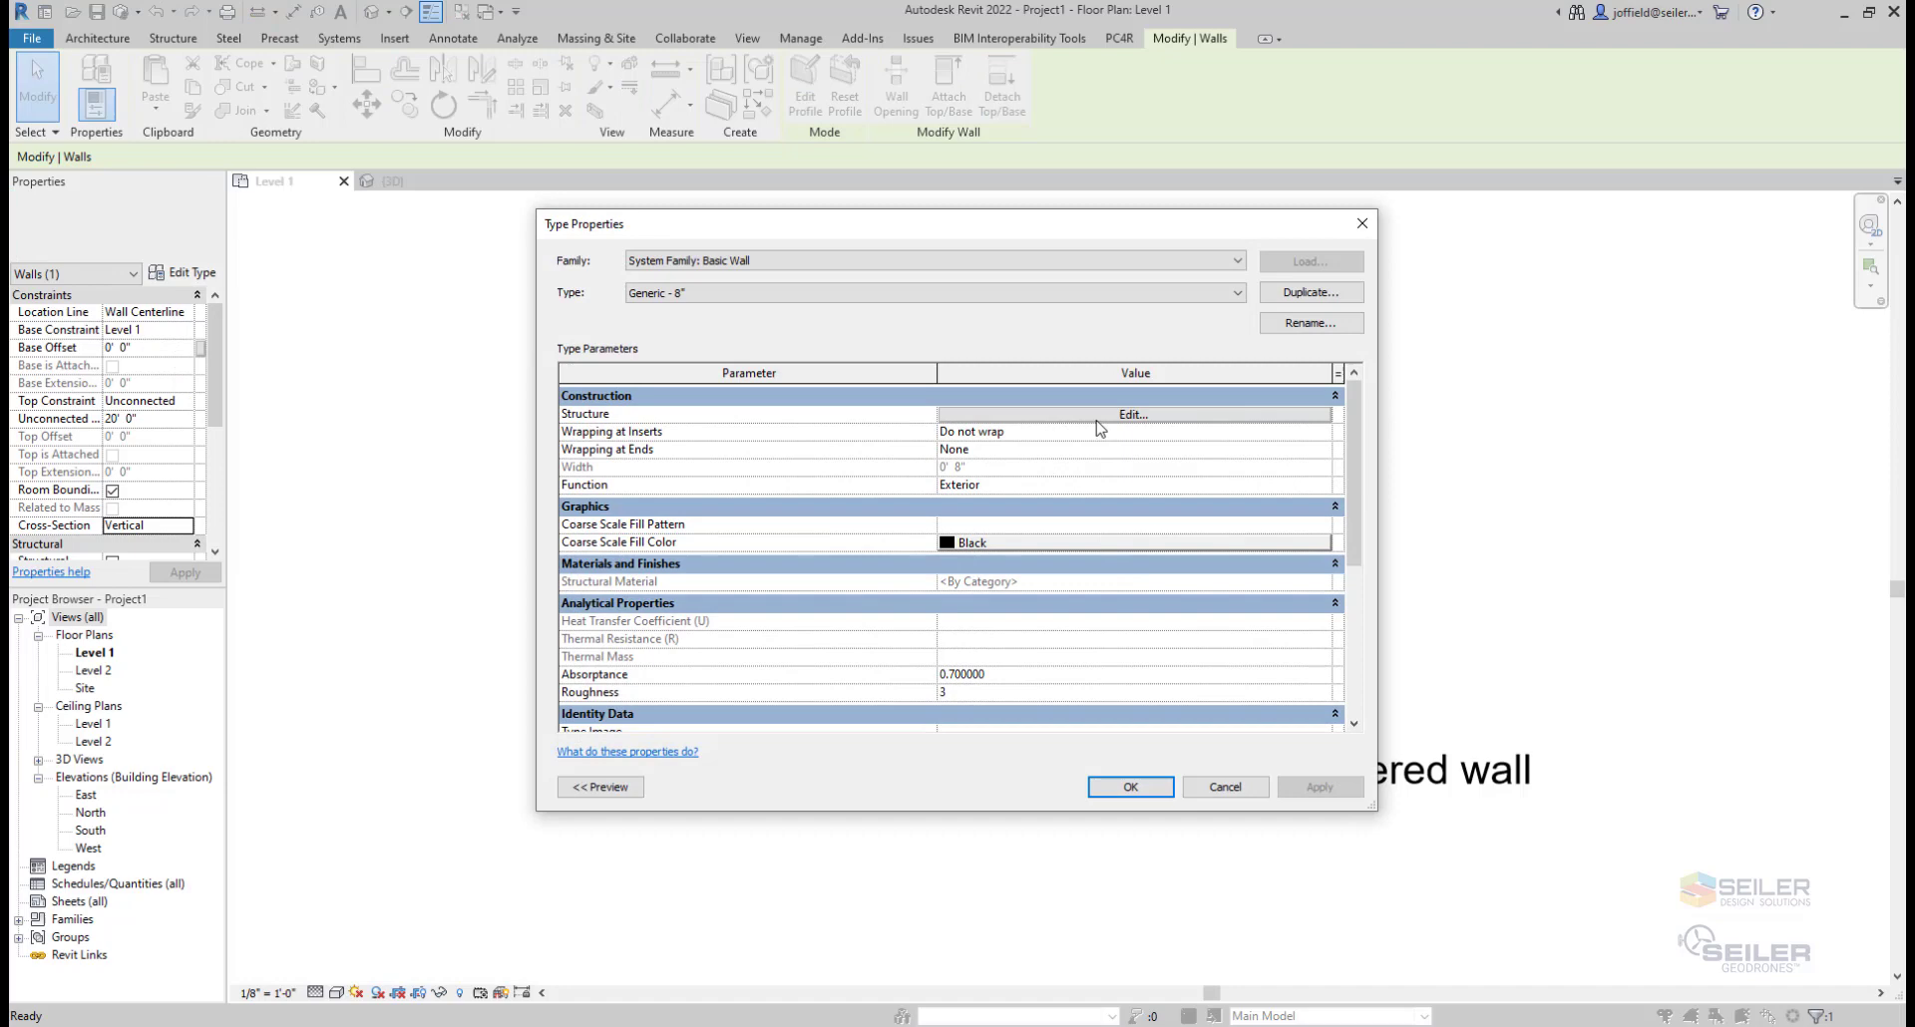
{"action": "left_click", "coordinate": [1129, 415]}
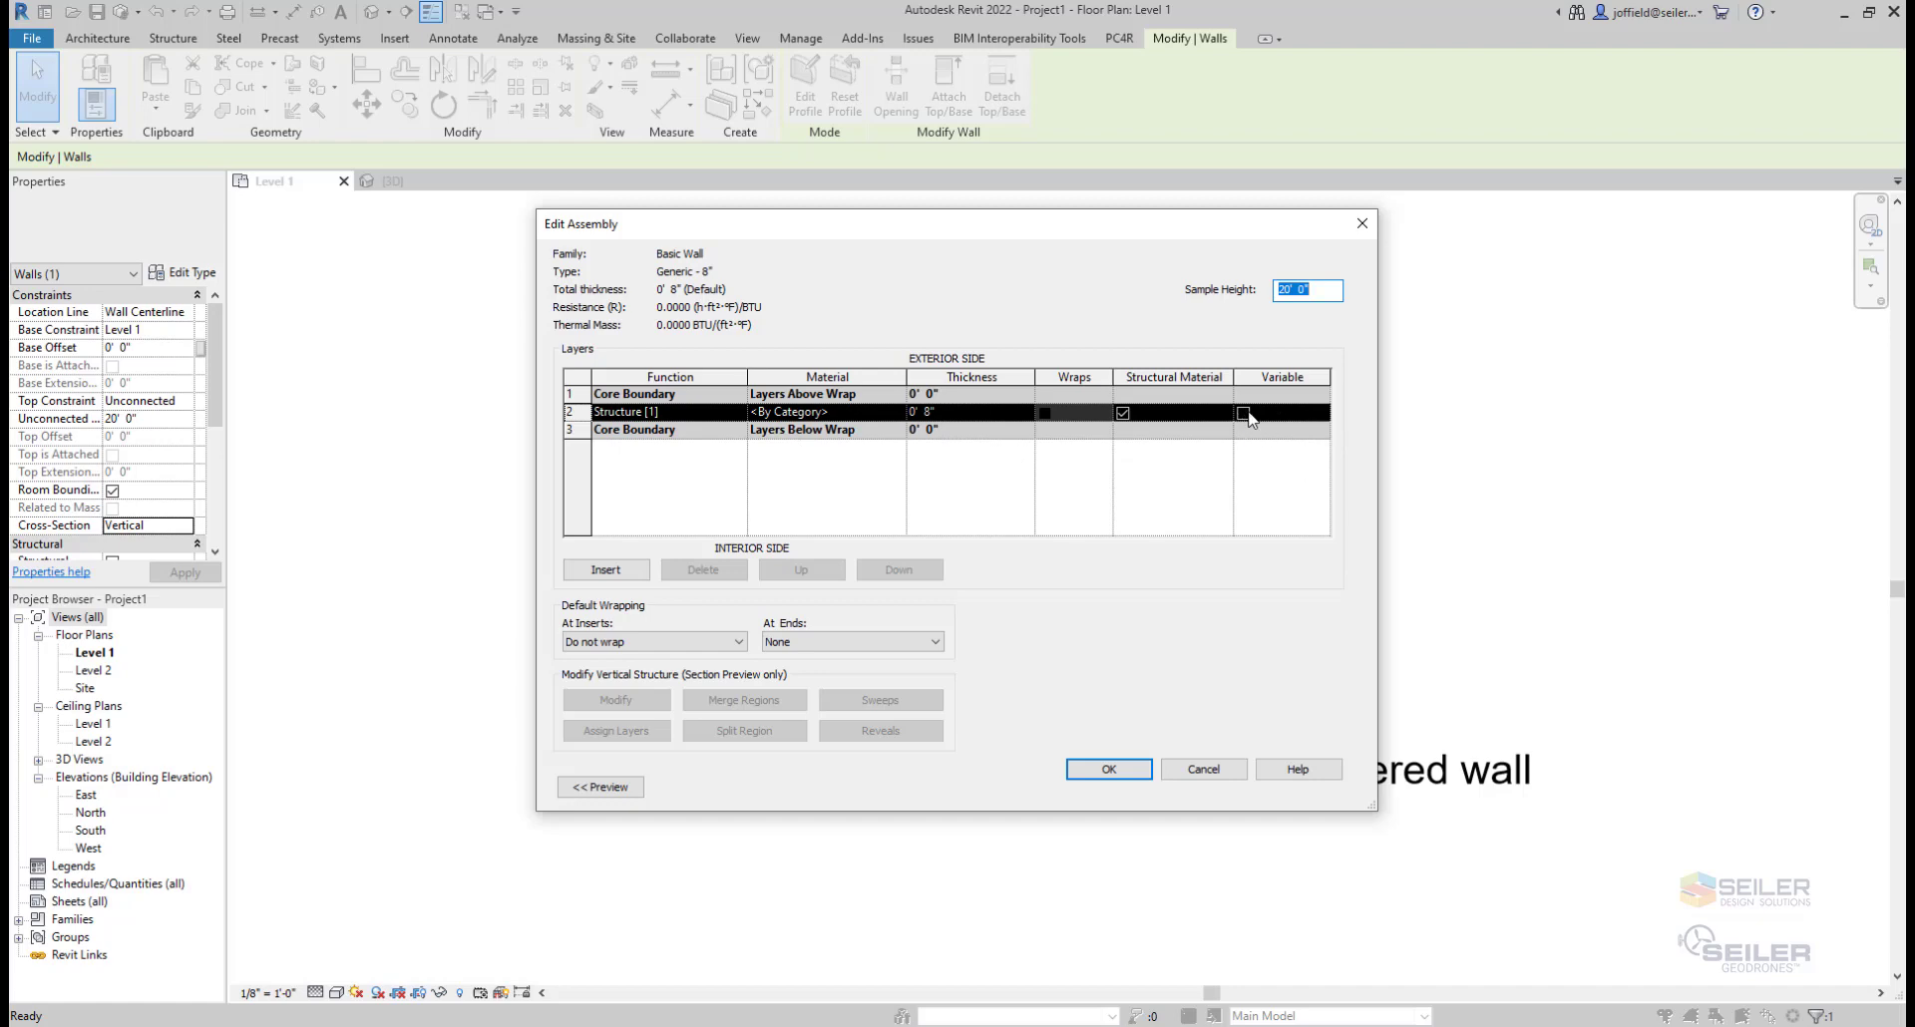
{"action": "left_click", "coordinate": [1241, 413]}
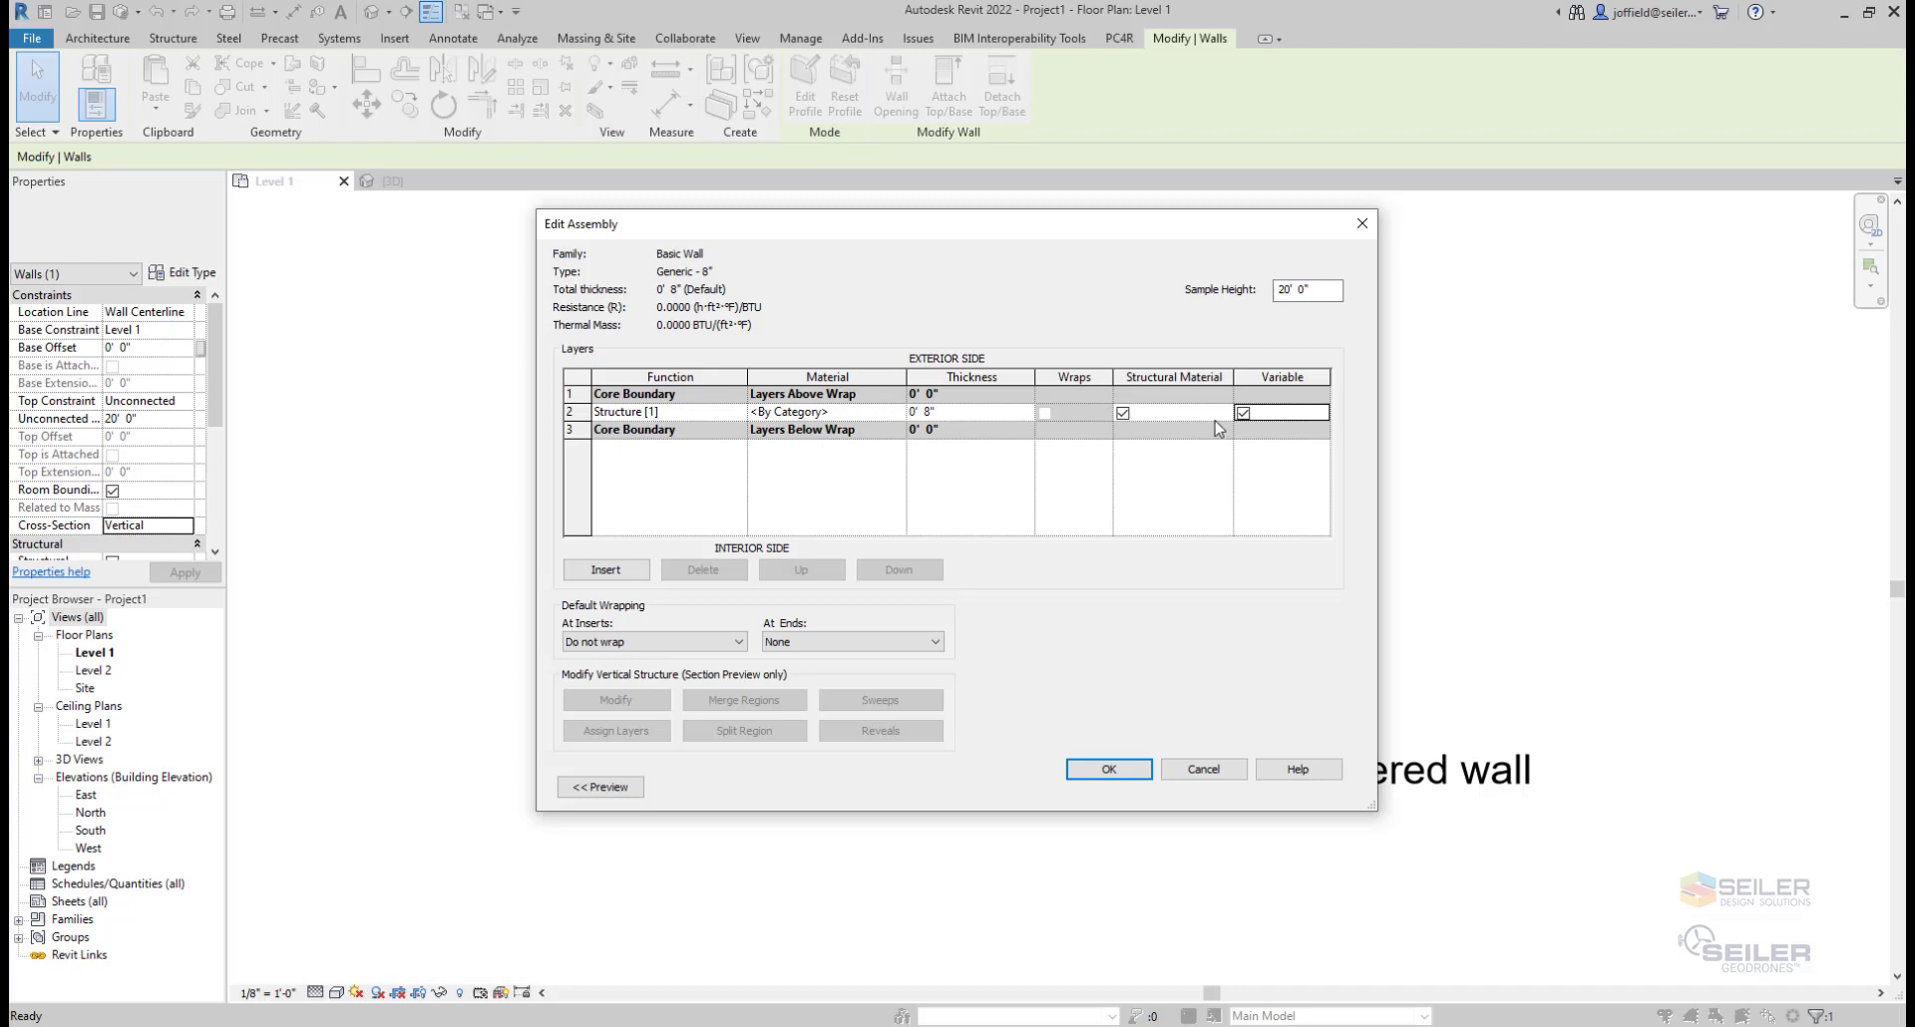
{"action": "left_click", "coordinate": [1241, 411]}
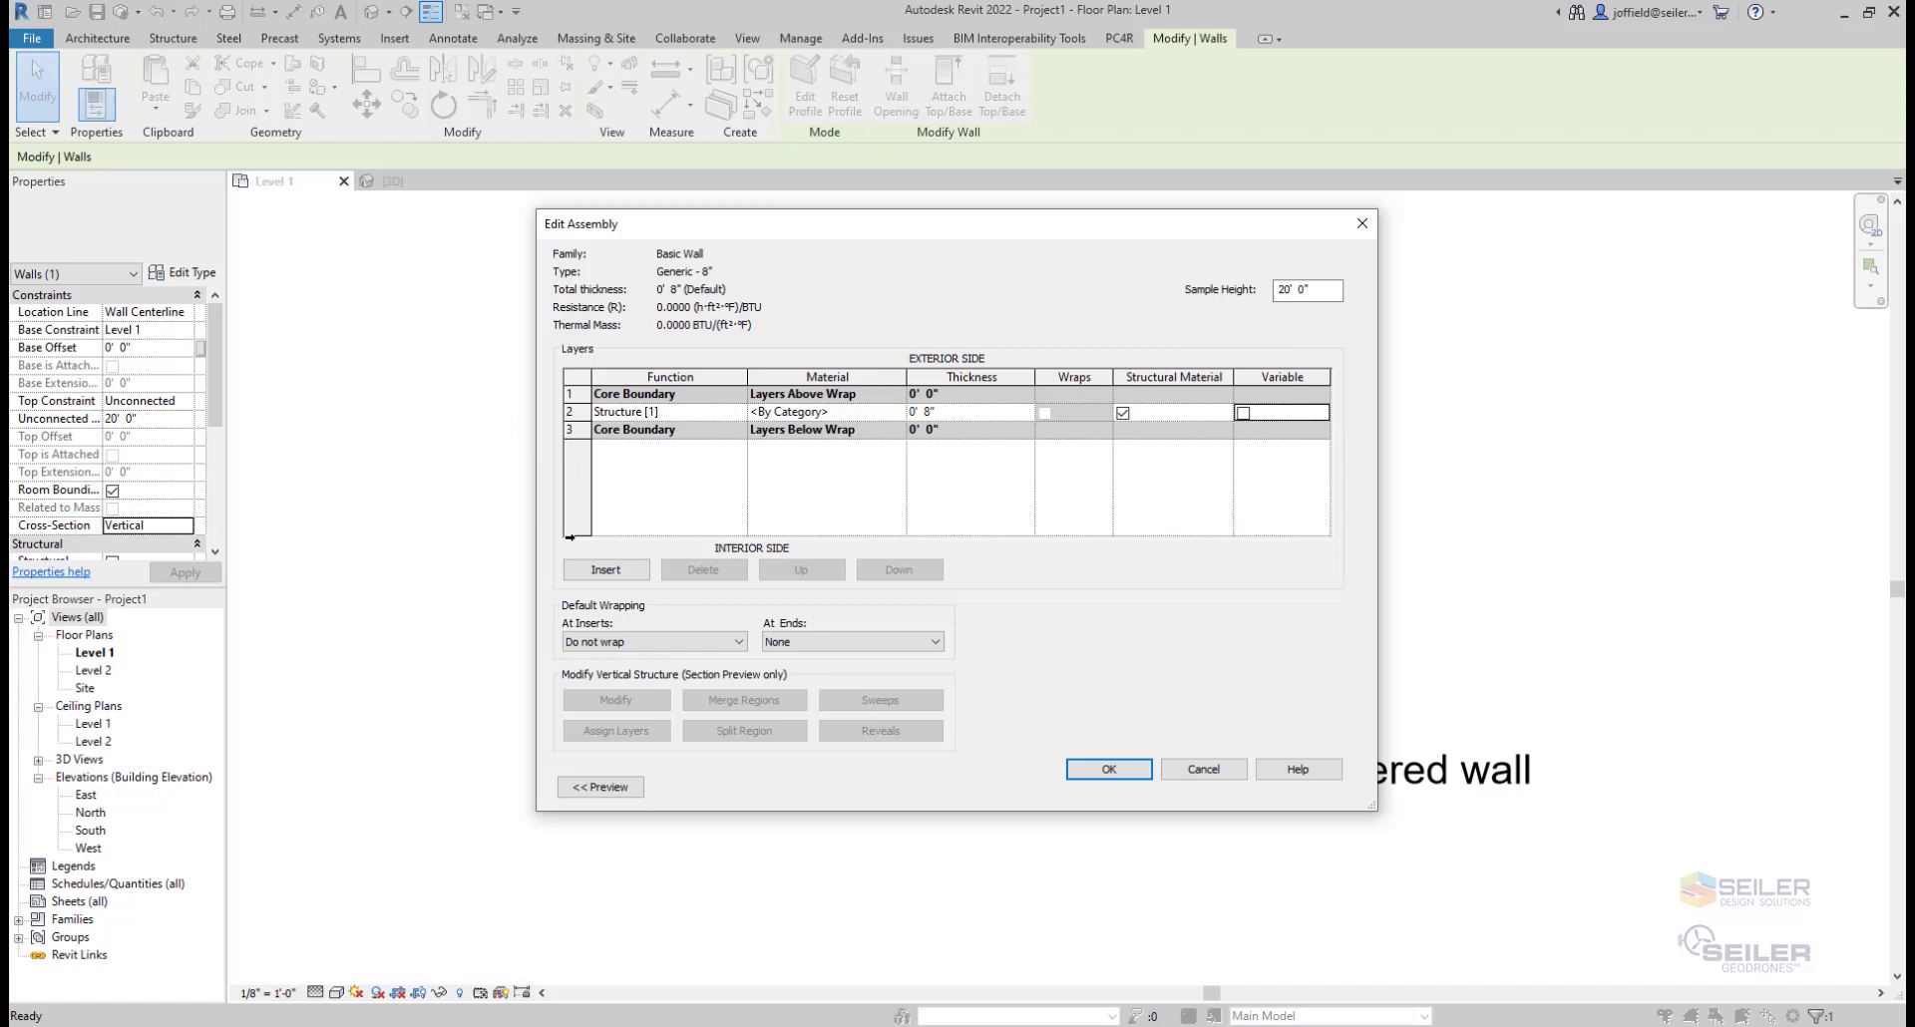
Insert a 2" Substrate layer above the structure and mark it Variable, making the wall 10" thick.
{"action": "left_click", "coordinate": [604, 568]}
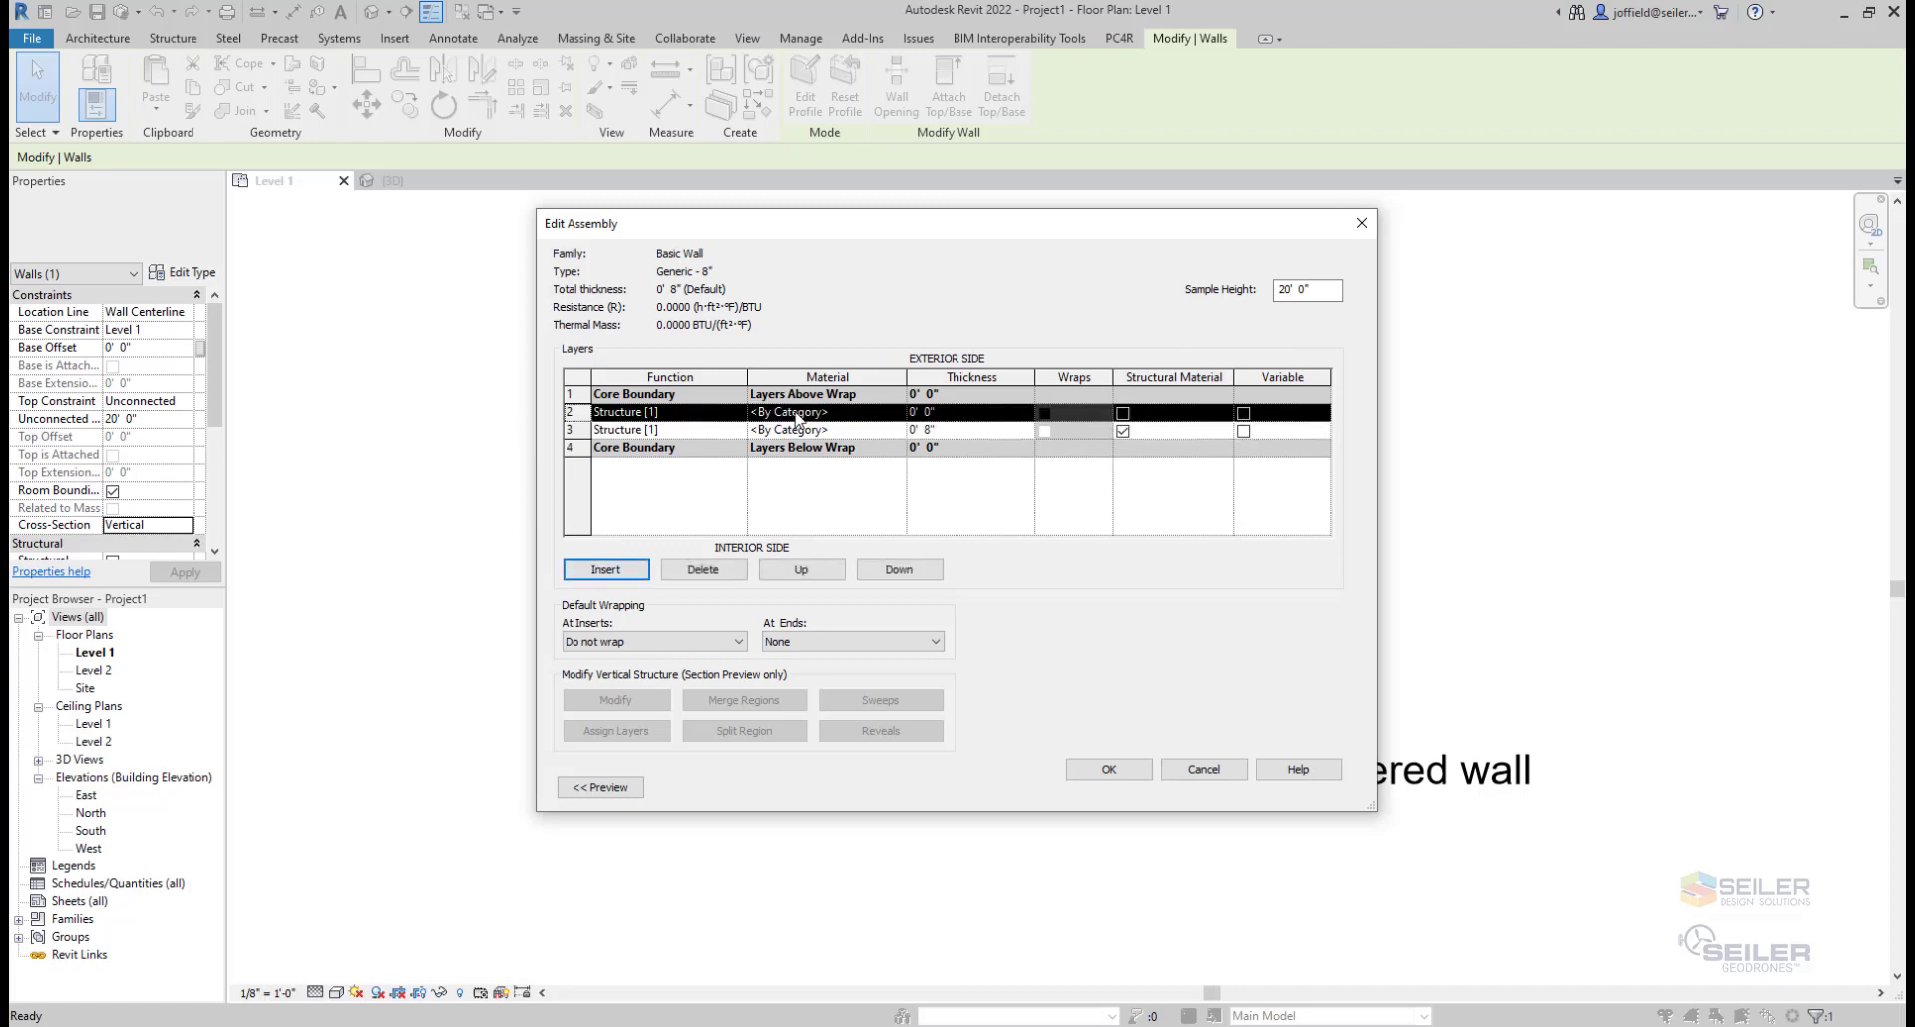
{"action": "left_click", "coordinate": [932, 411]}
{"action": "type", "text": "2"}
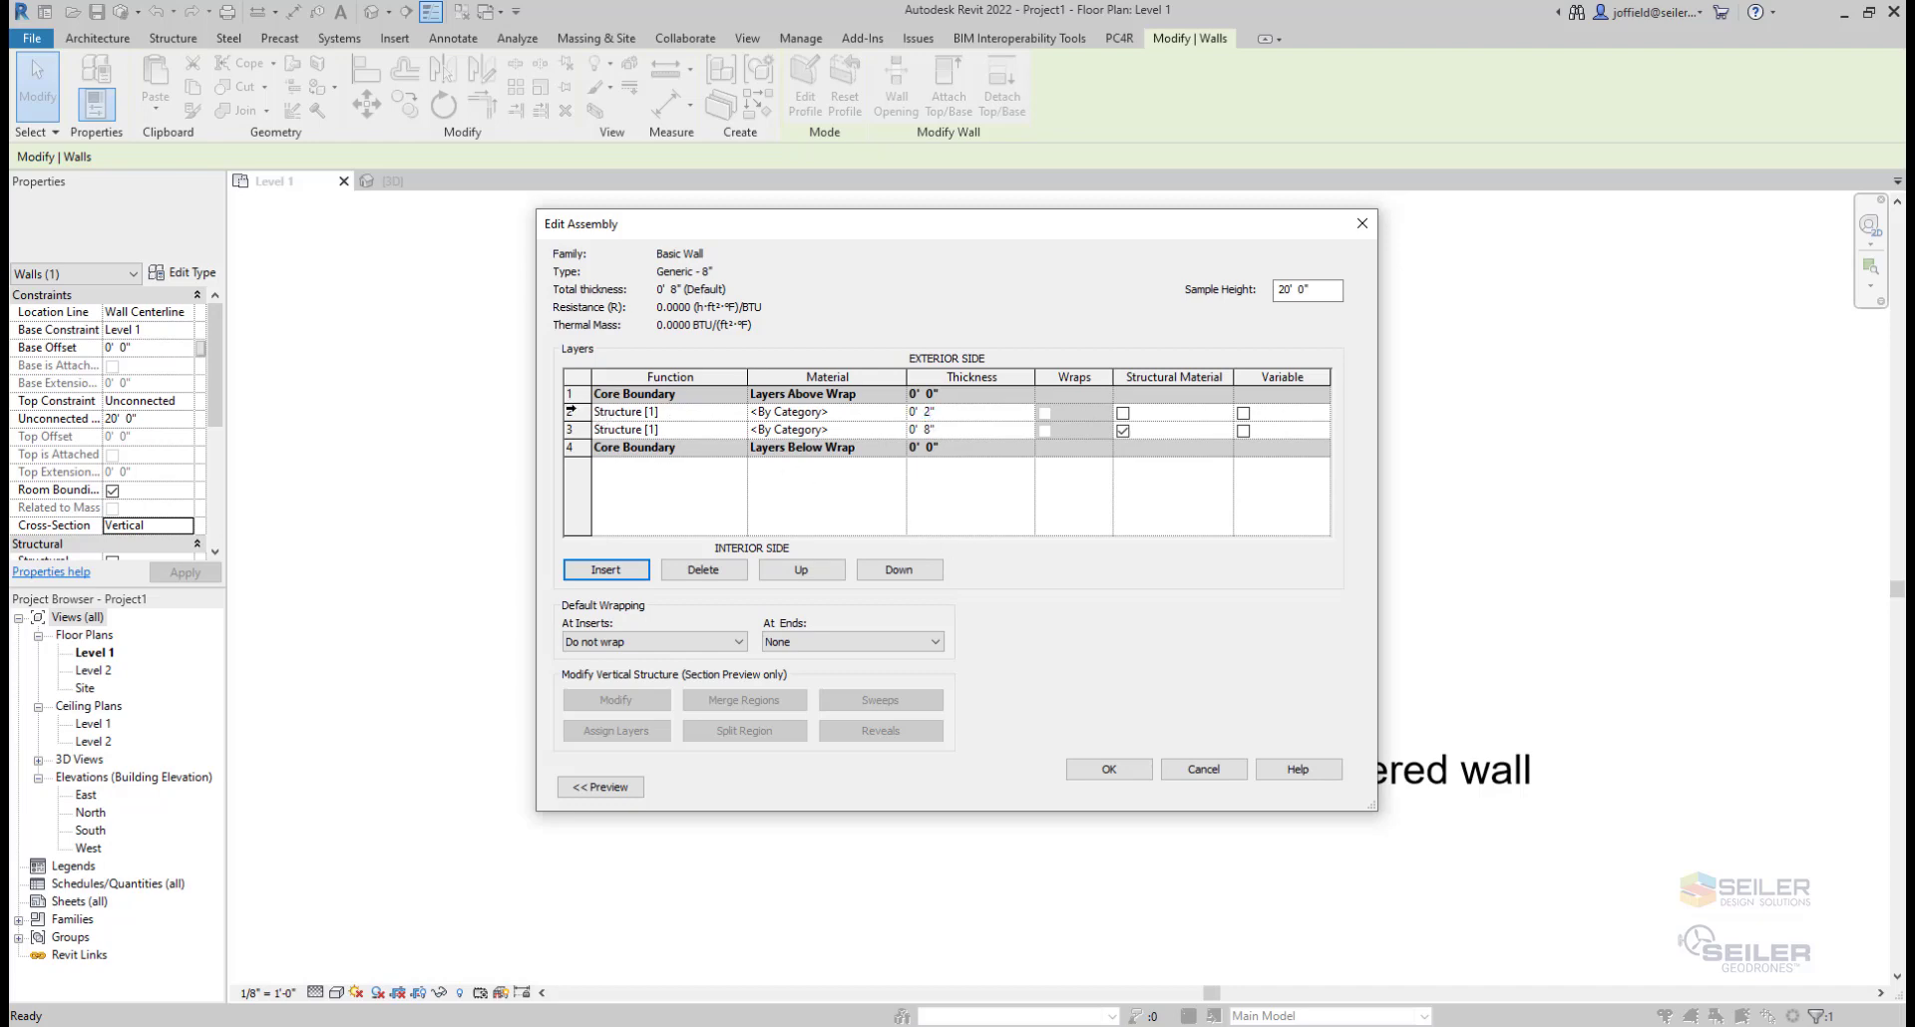
{"action": "left_click", "coordinate": [569, 411]}
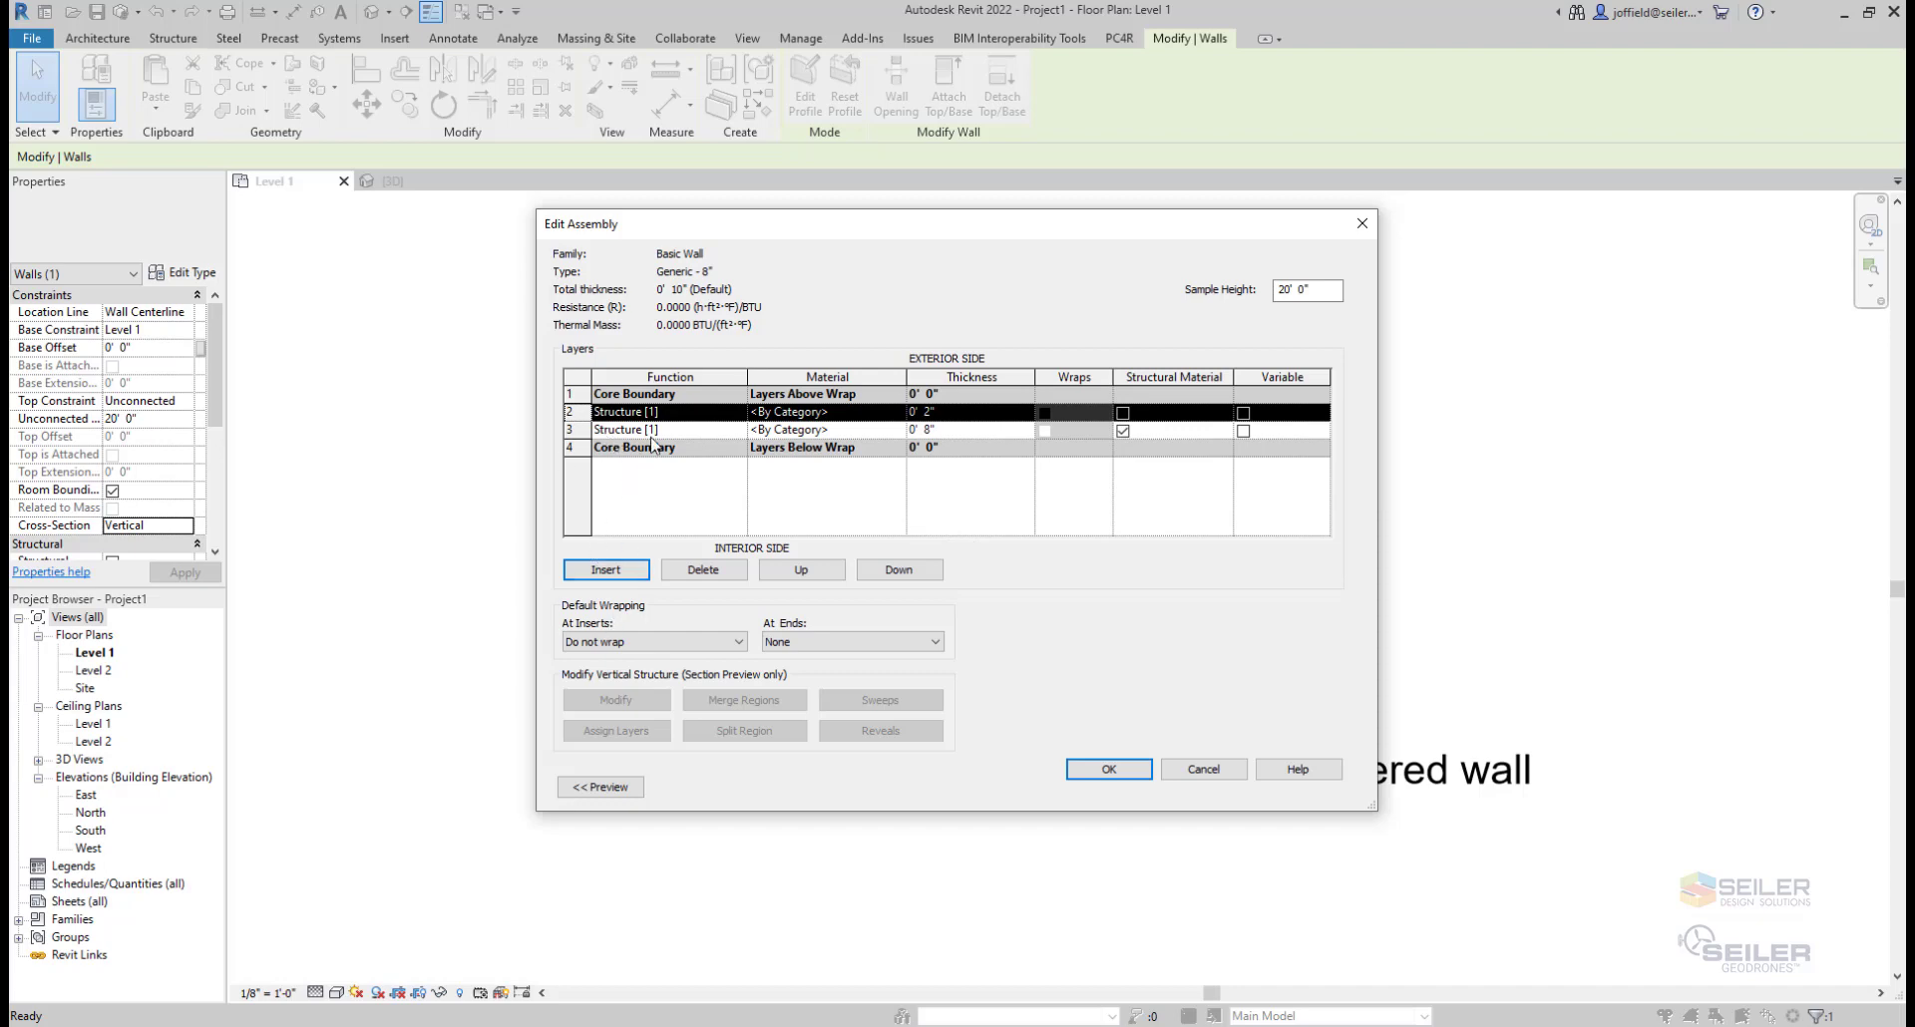
{"action": "left_click", "coordinate": [736, 411]}
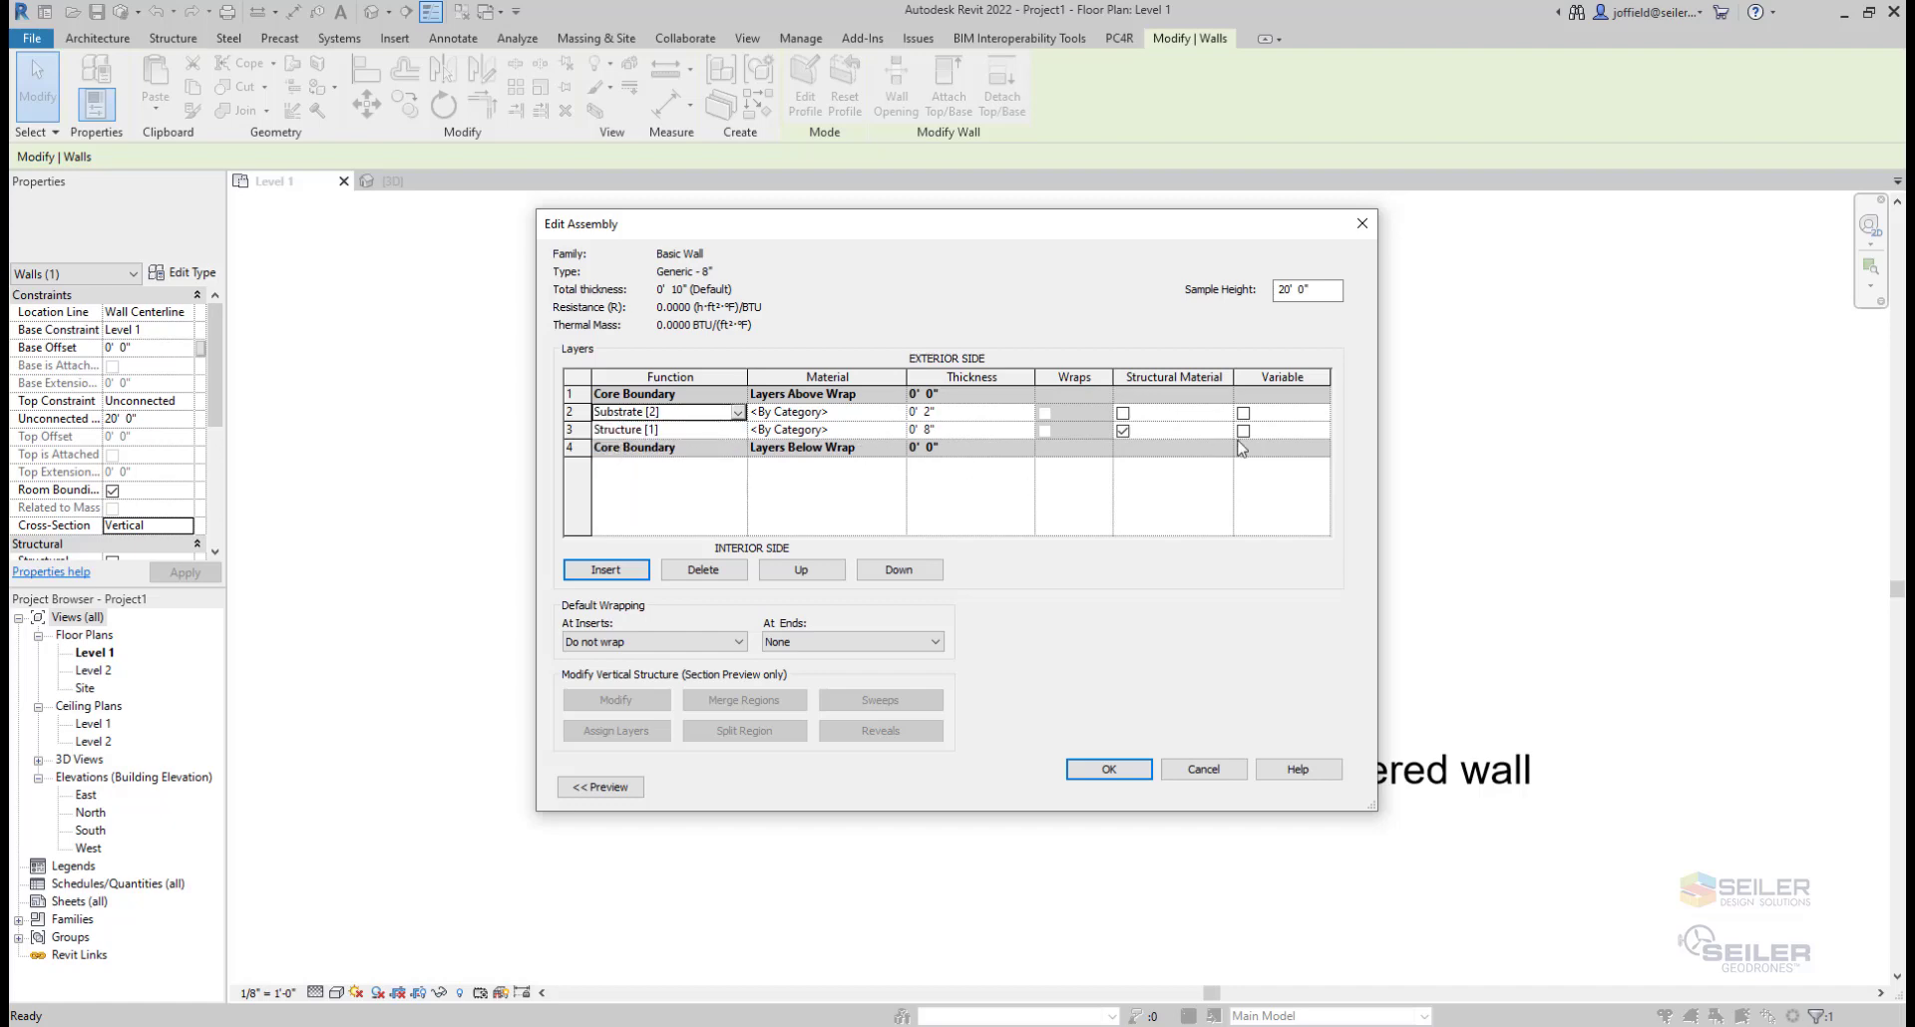
{"action": "left_click", "coordinate": [1243, 413]}
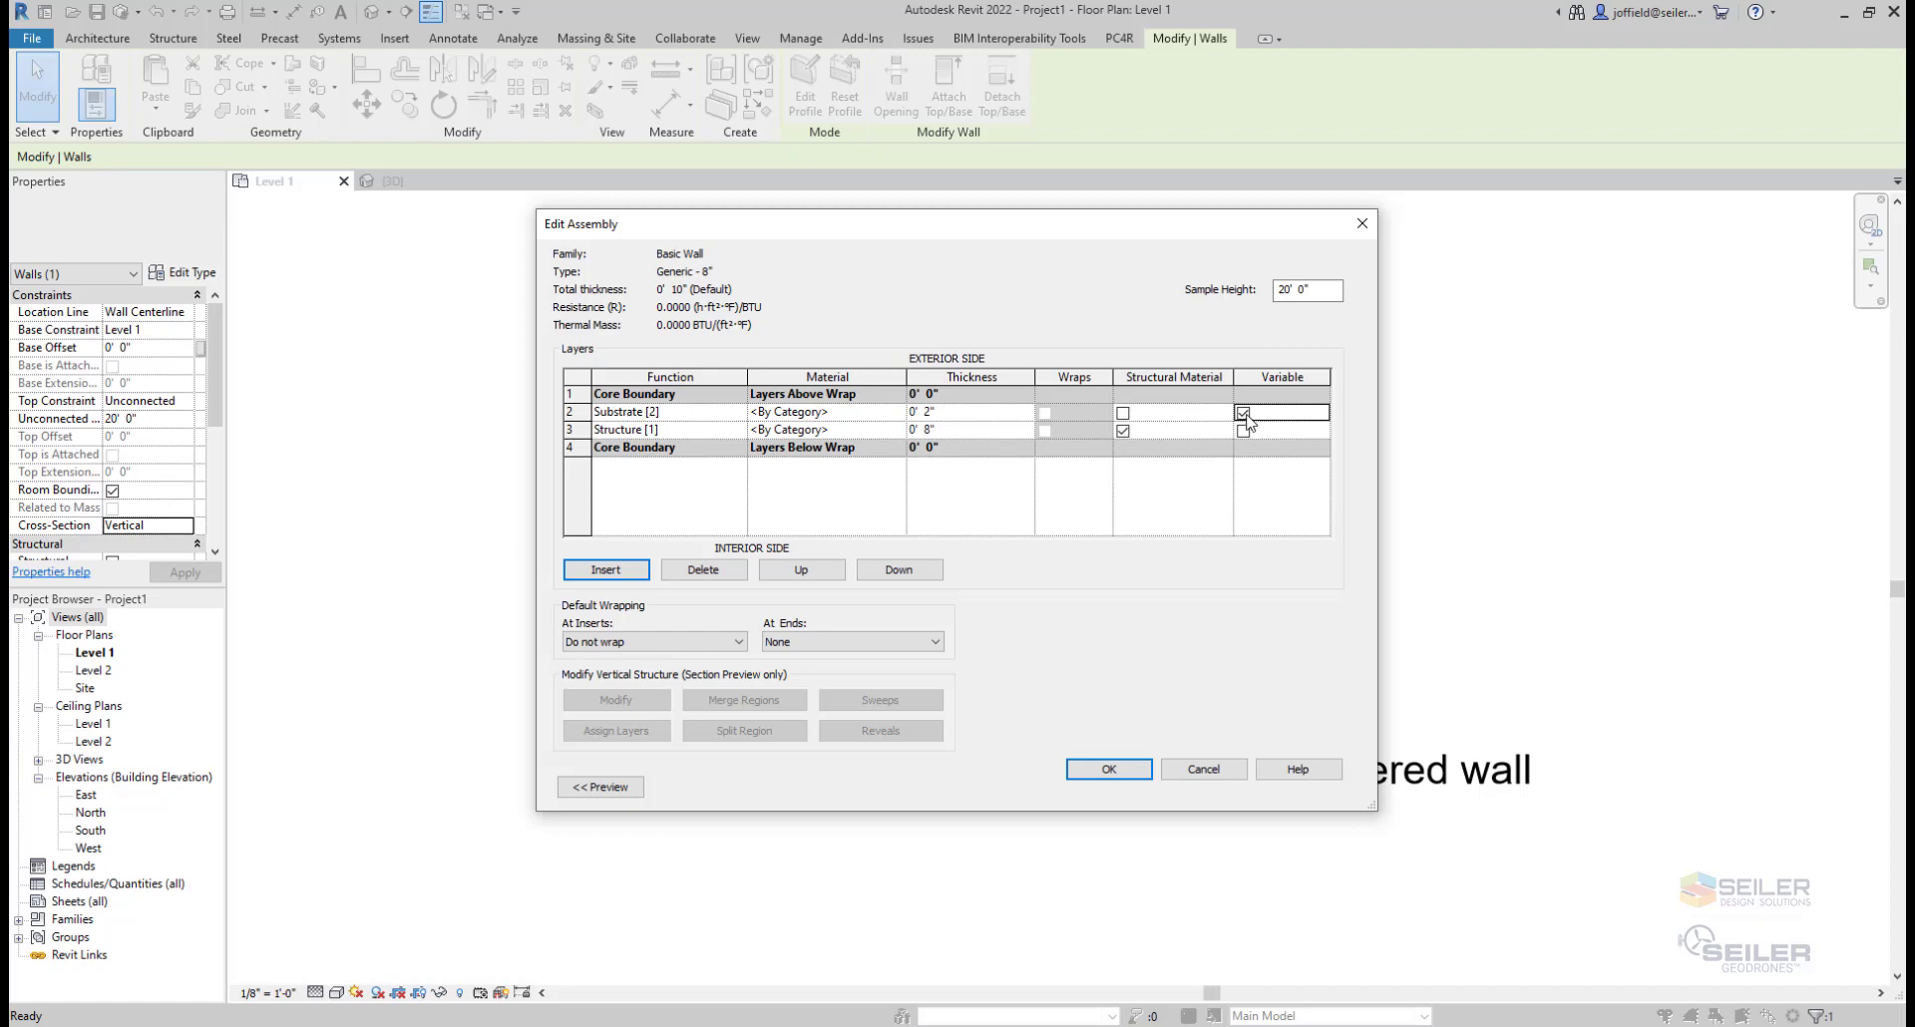
{"action": "left_click", "coordinate": [1243, 431]}
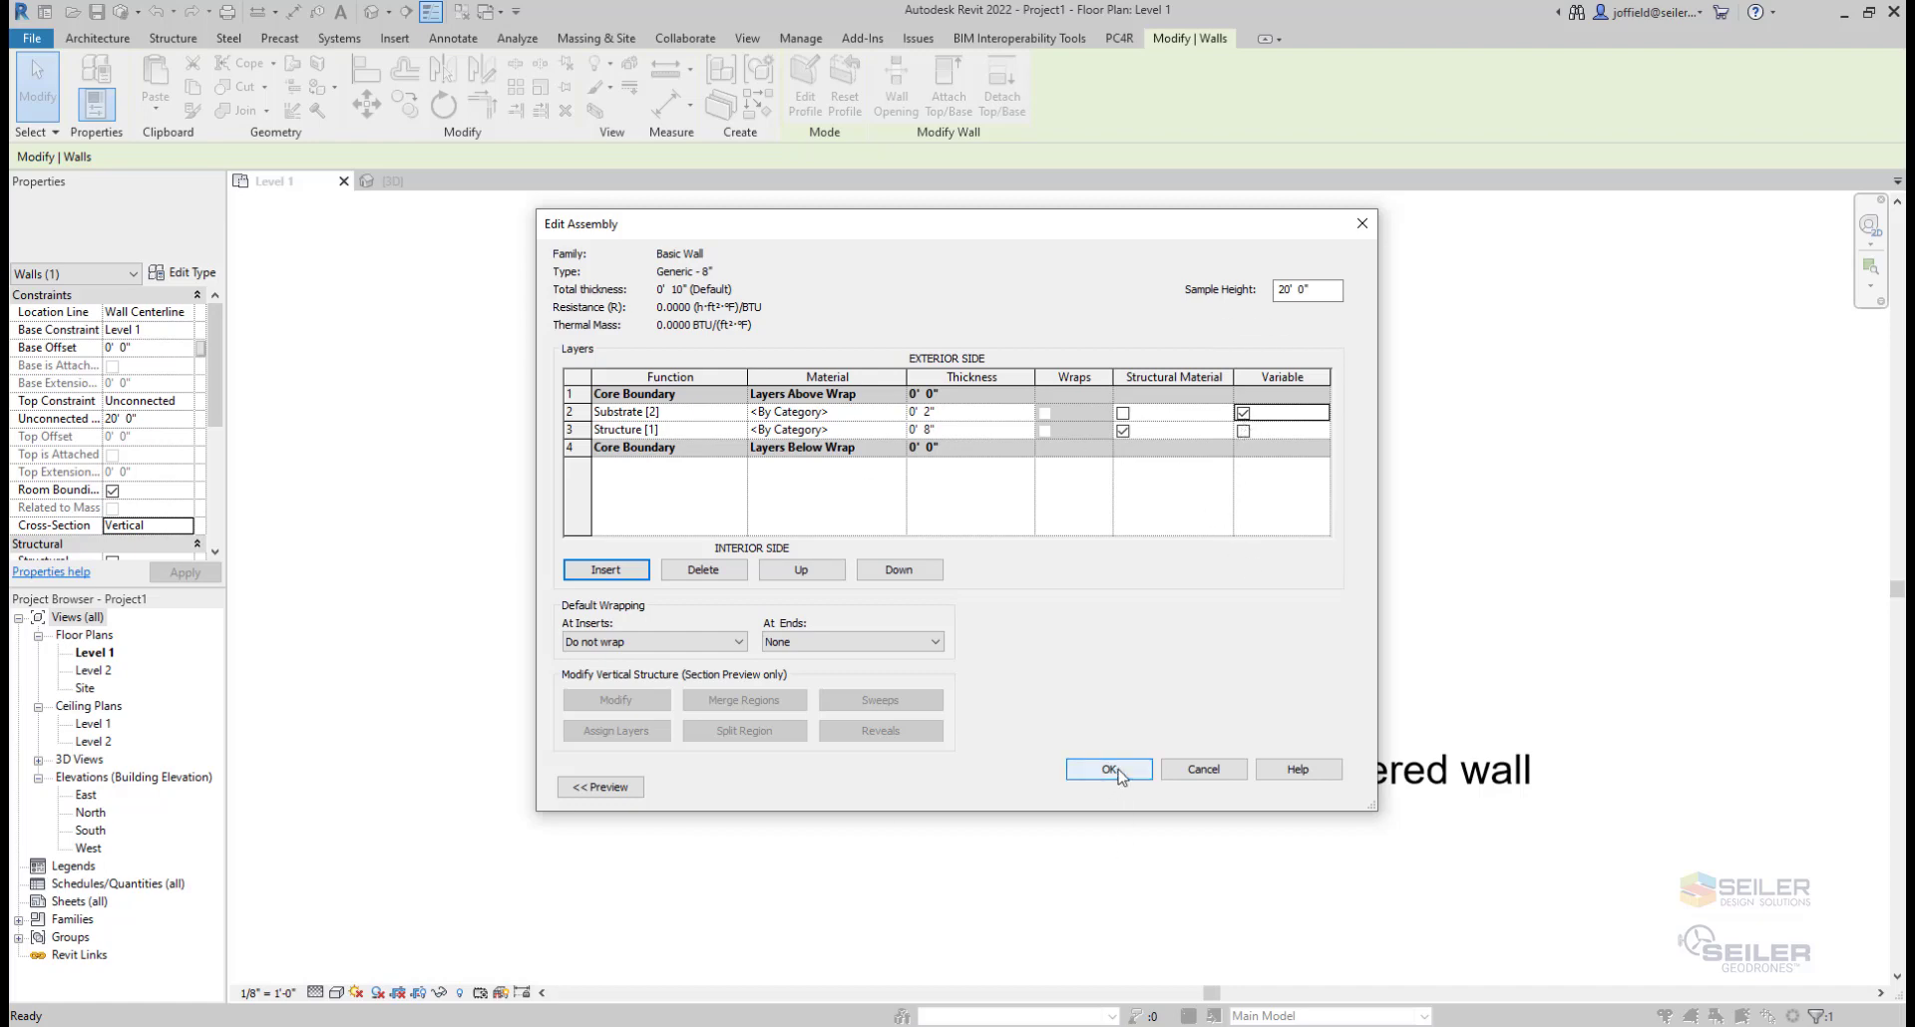
Accept the assembly, set the wall's Cross-Section to Tapered and enable the angle override.
{"action": "left_click", "coordinate": [1107, 770]}
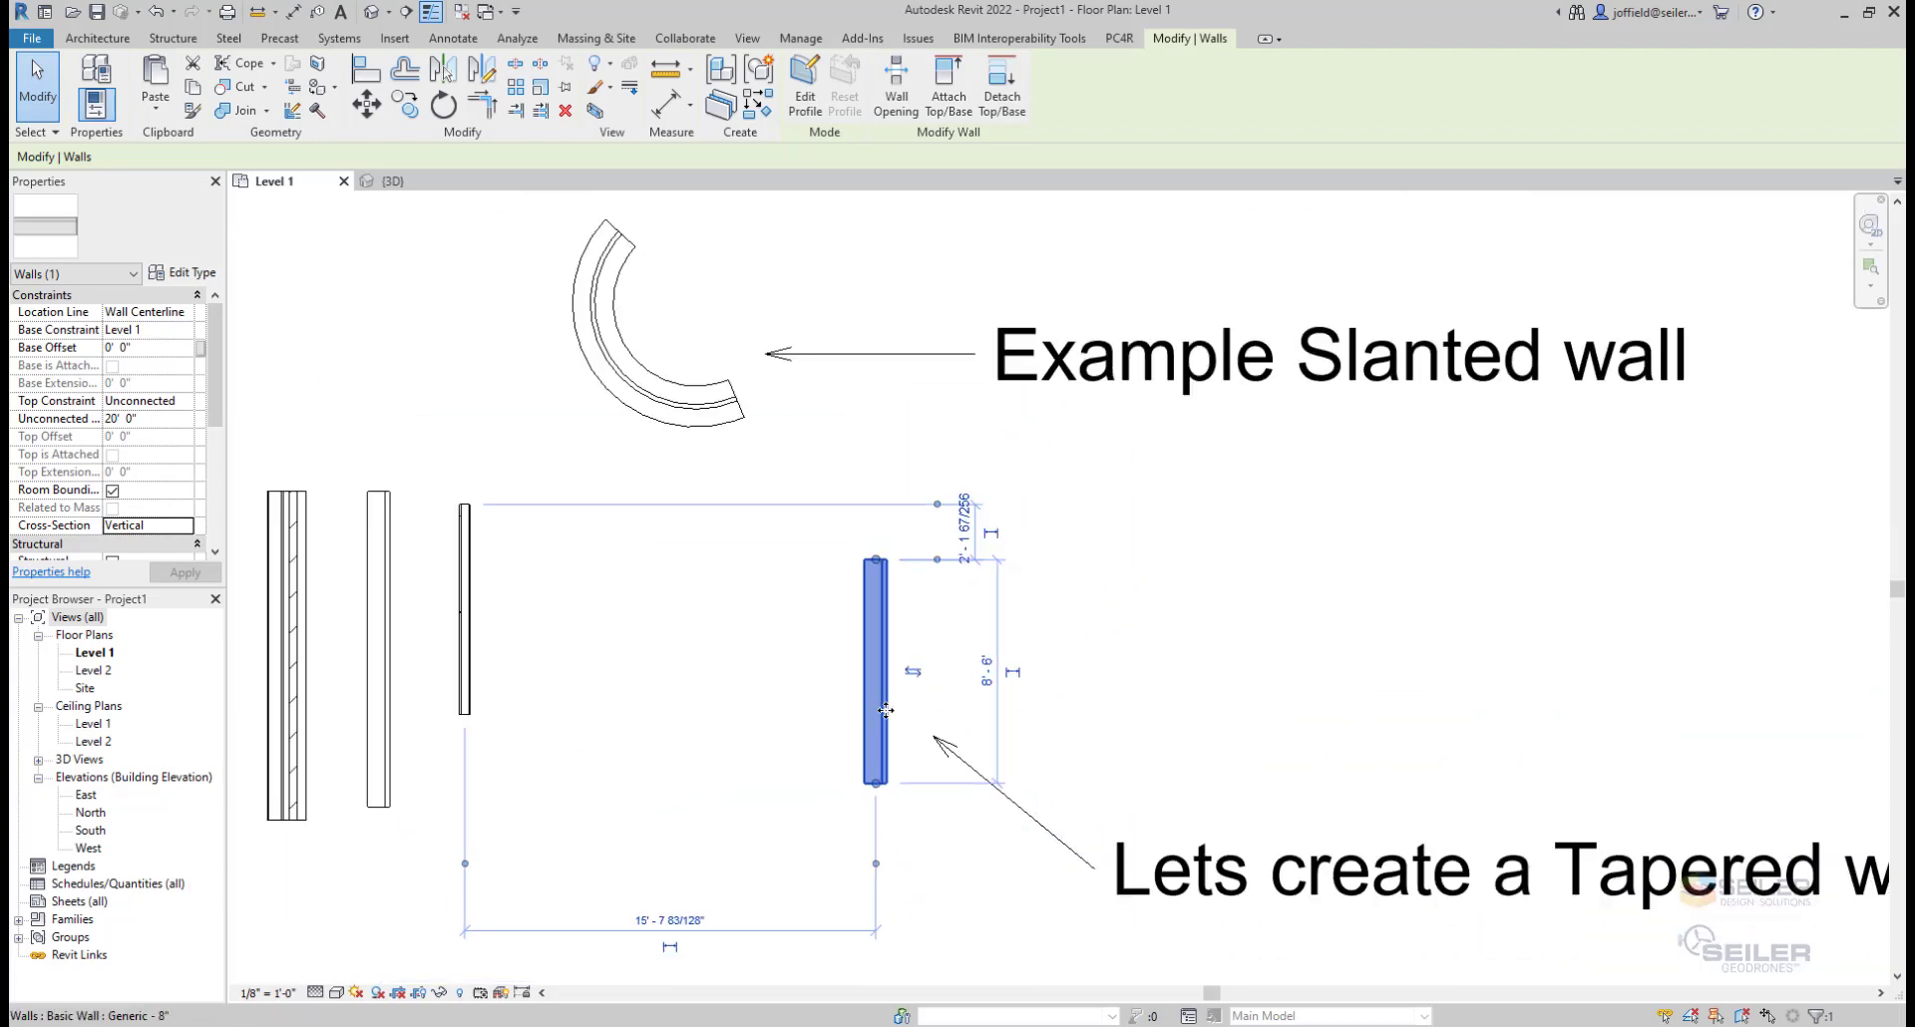
{"action": "left_click", "coordinate": [181, 525]}
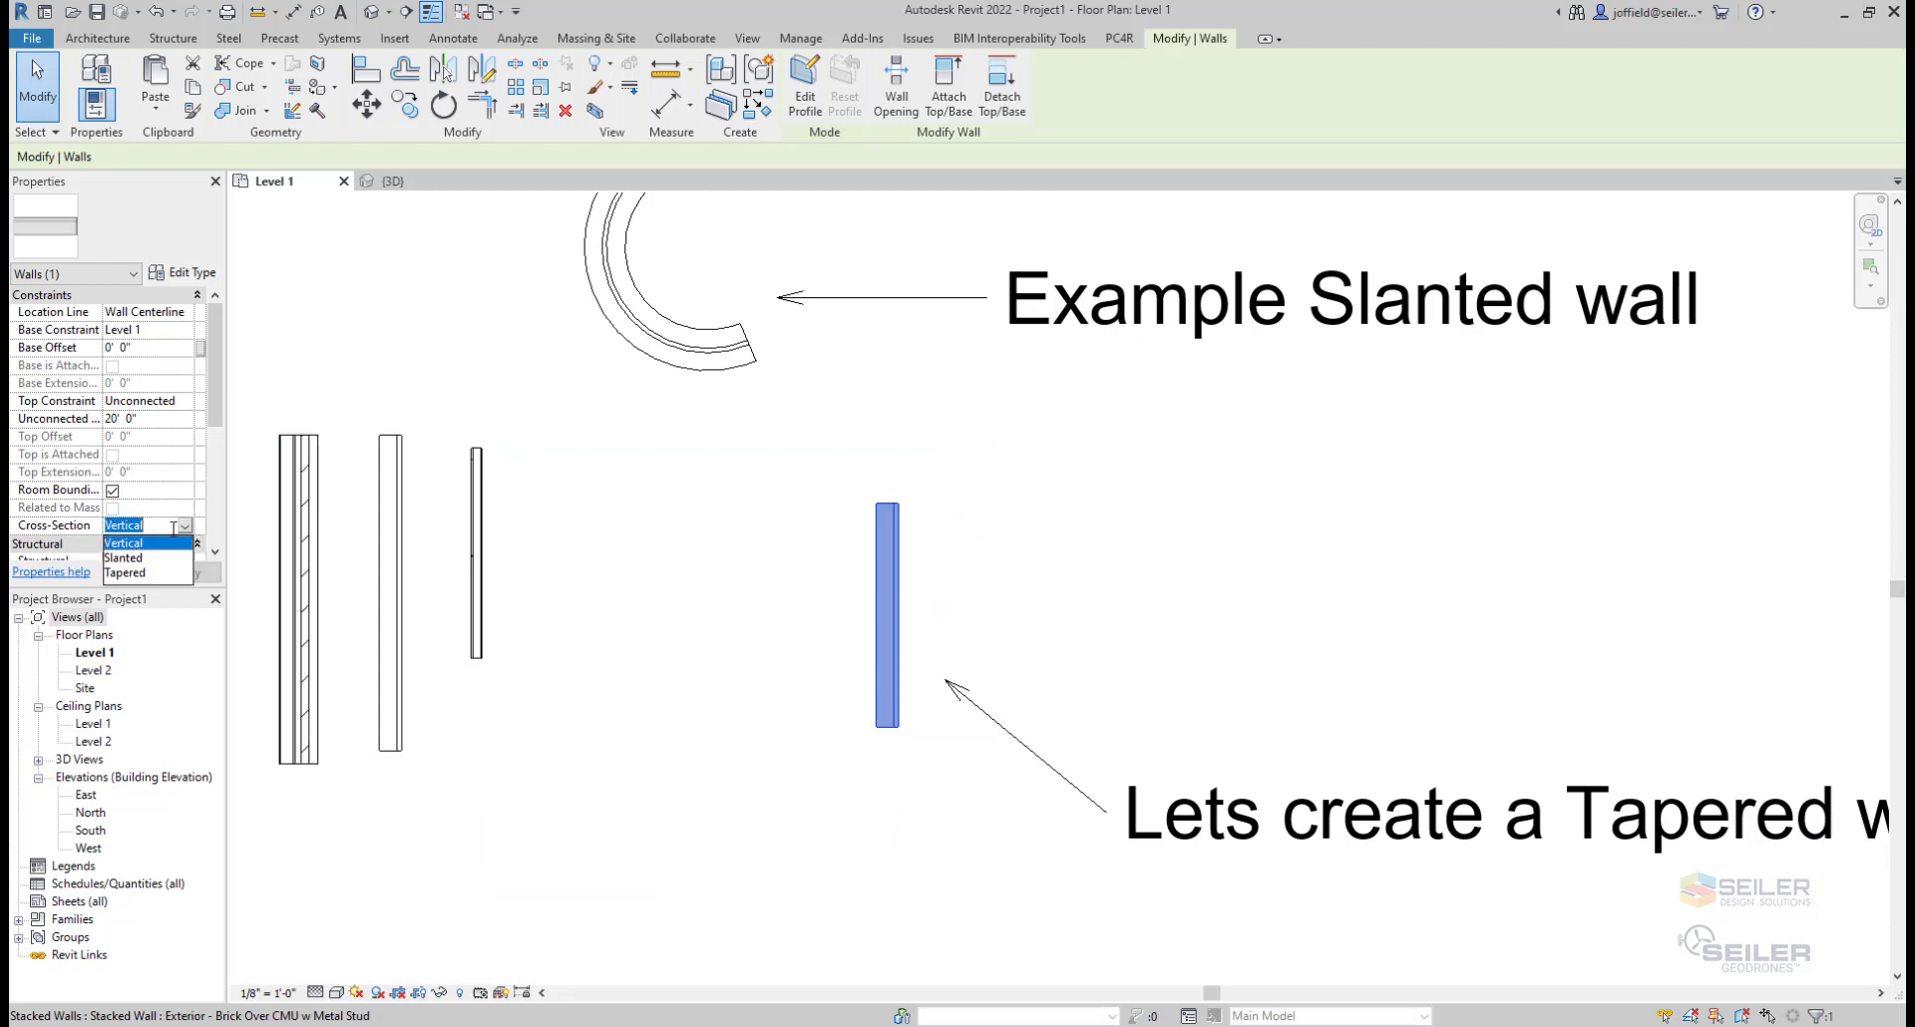
{"action": "left_click", "coordinate": [124, 572]}
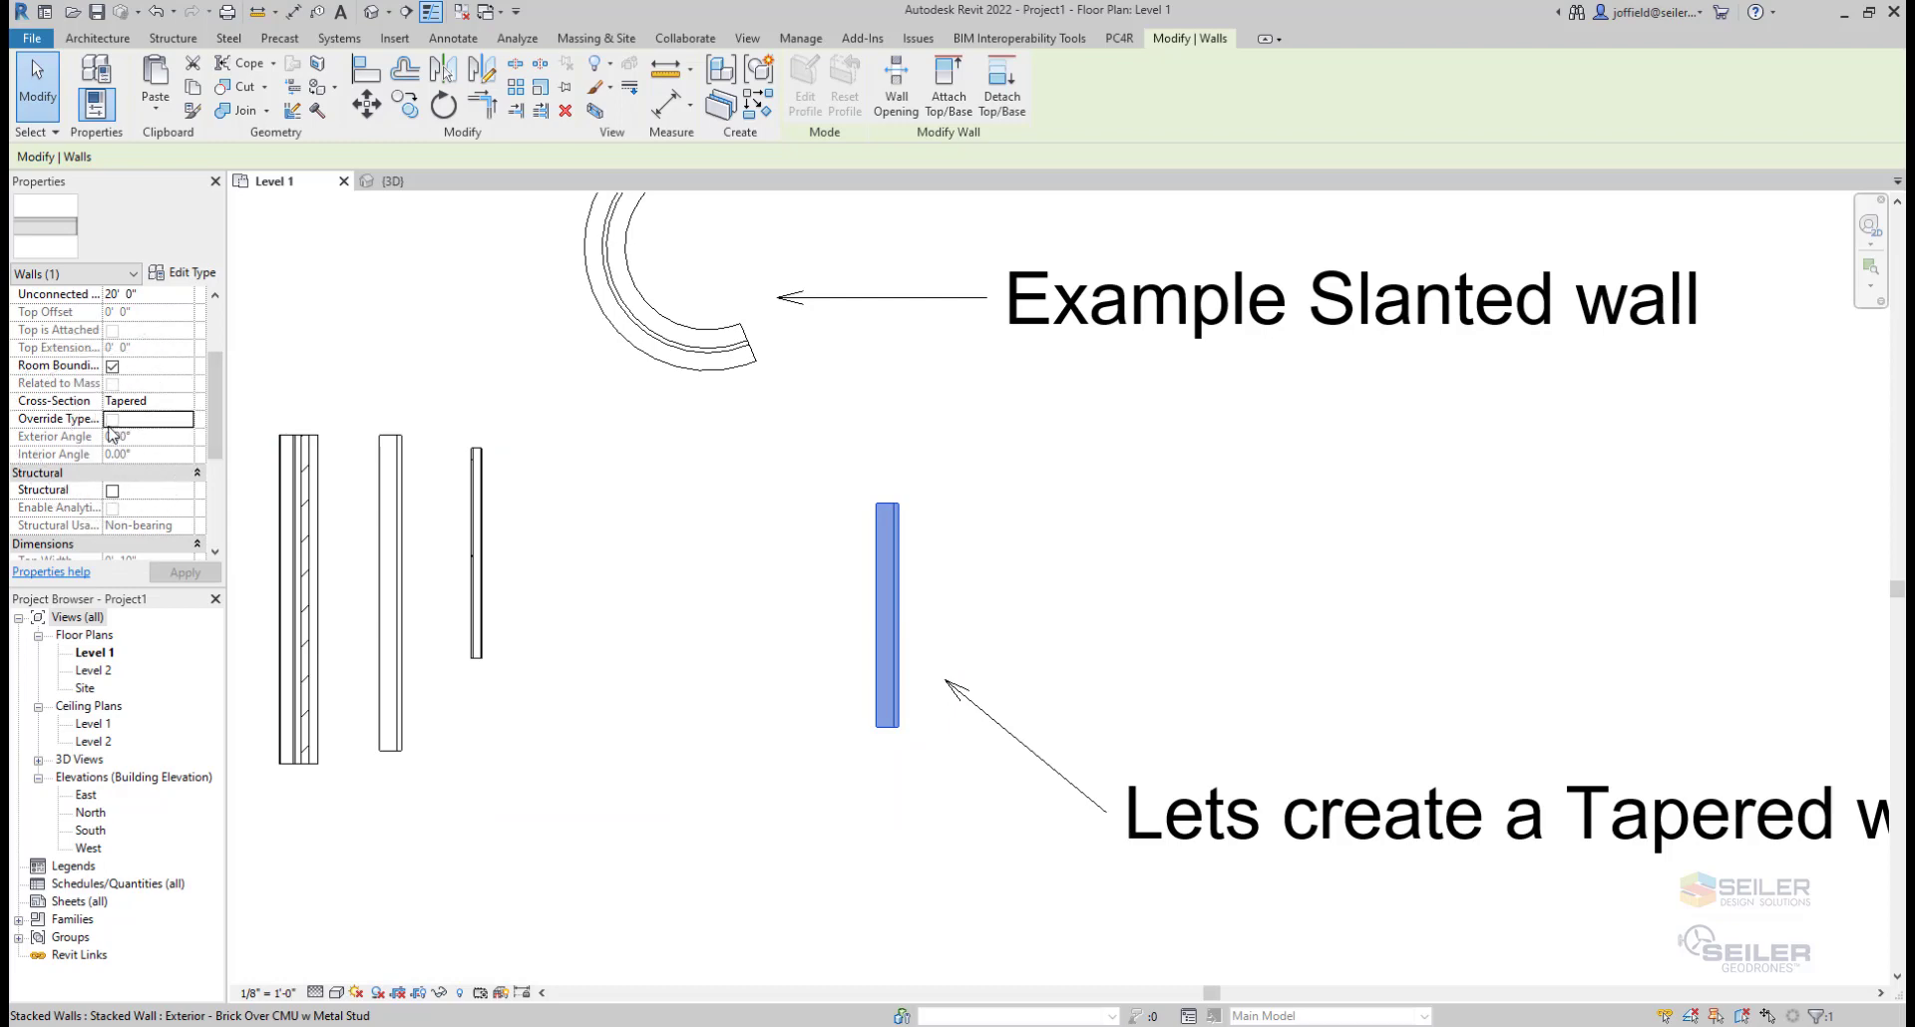
{"action": "left_click", "coordinate": [111, 419]}
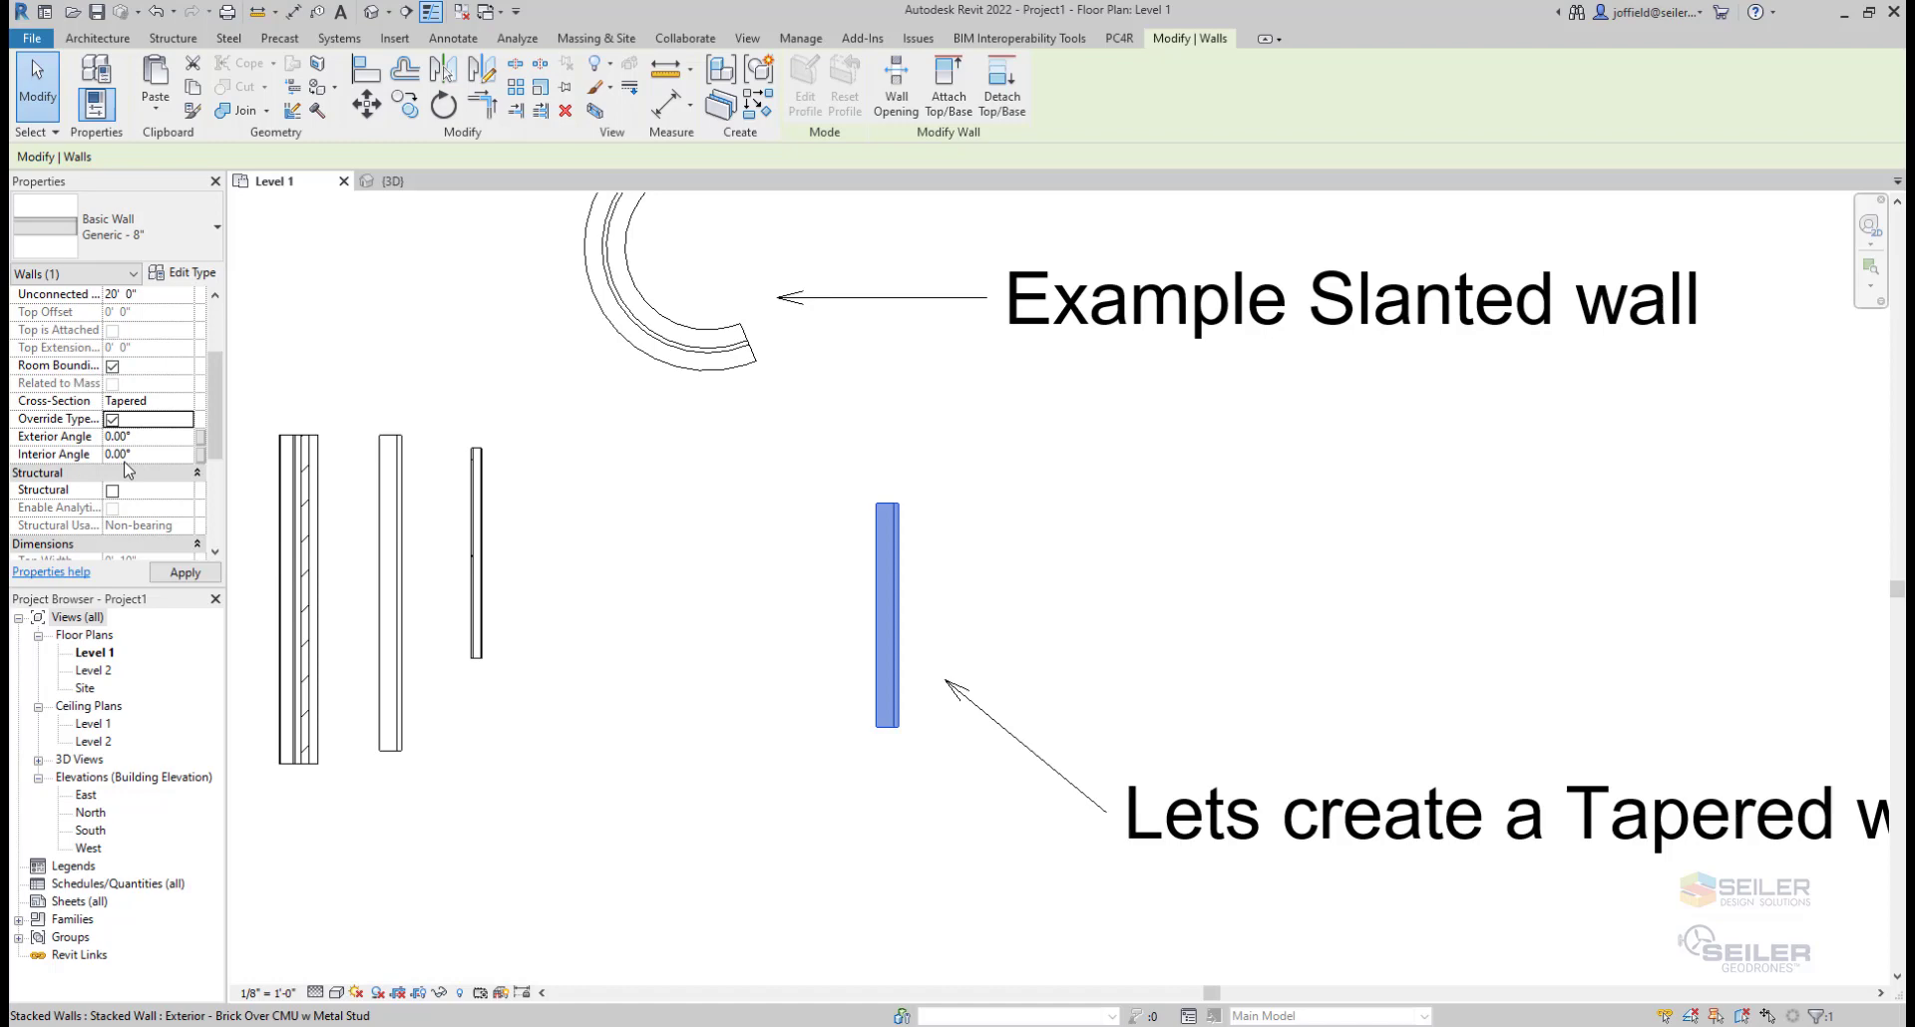
{"action": "left_click", "coordinate": [145, 437]}
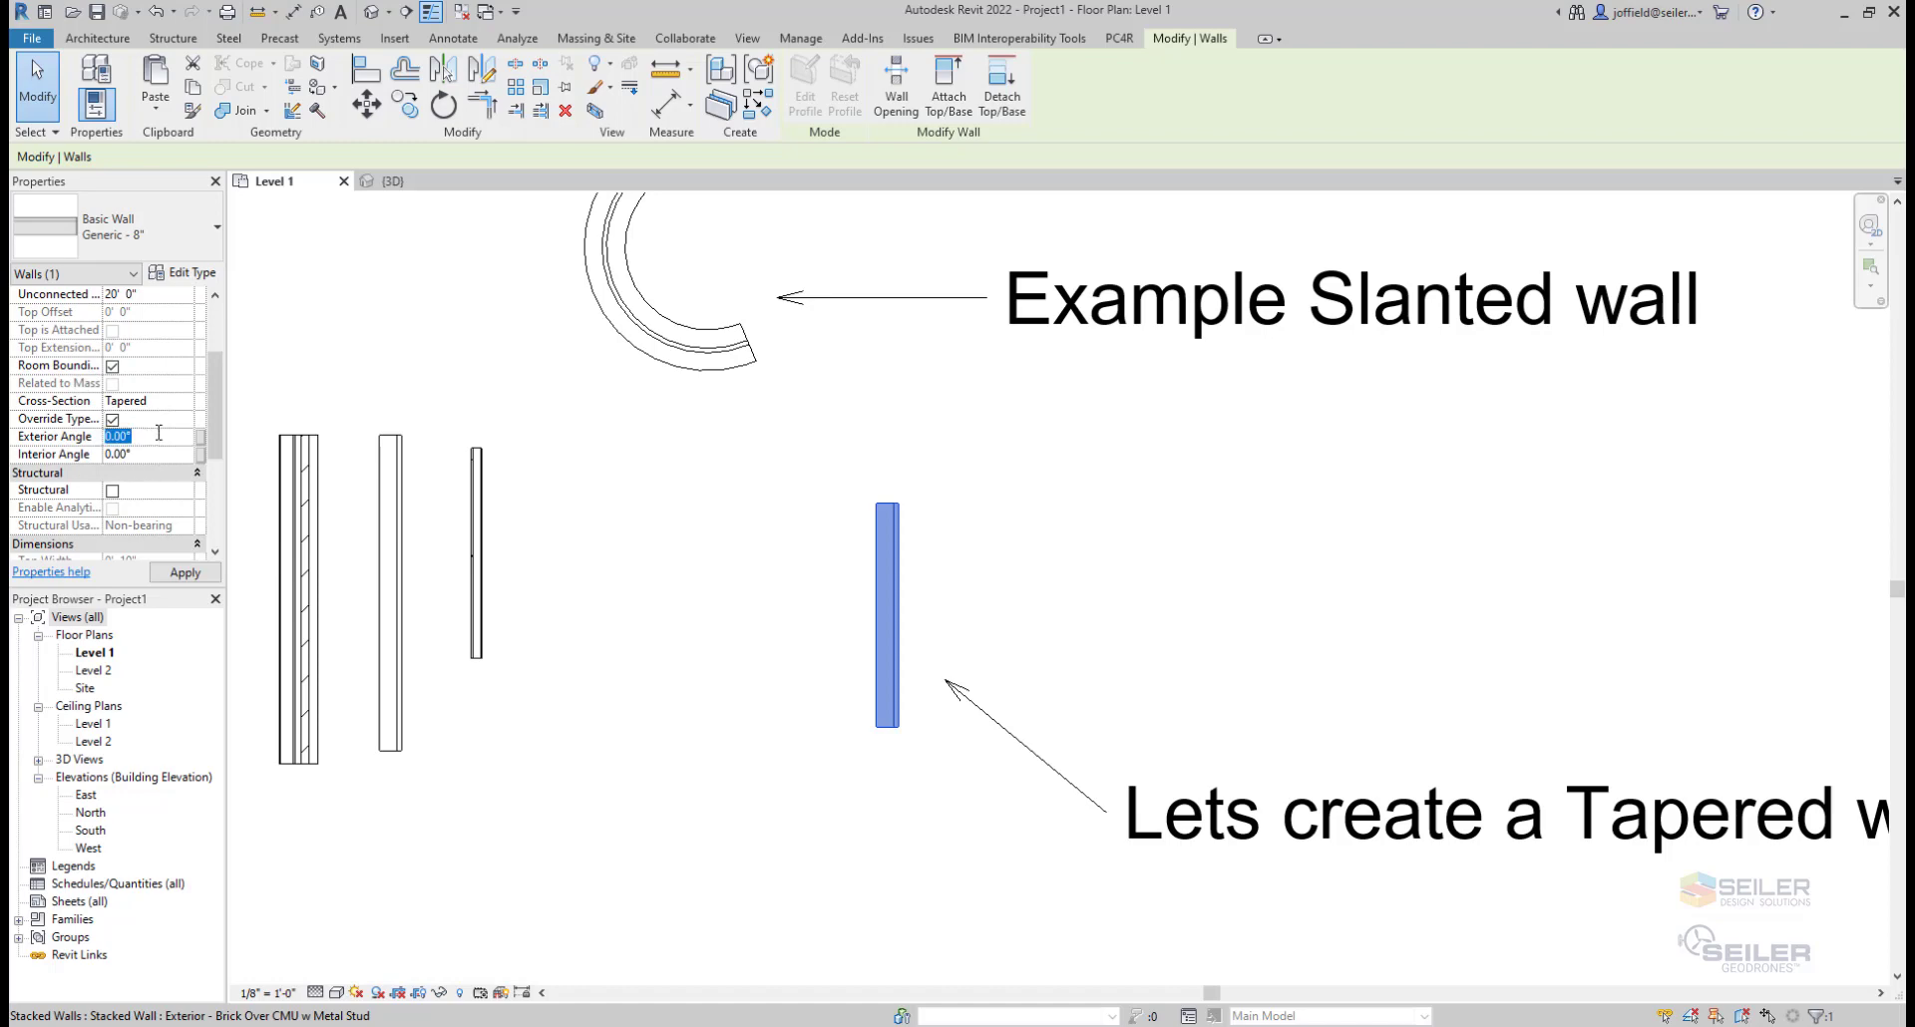
Apply a 15° exterior and -5° interior taper angle and show the wall in 3D.
{"action": "type", "text": "15"}
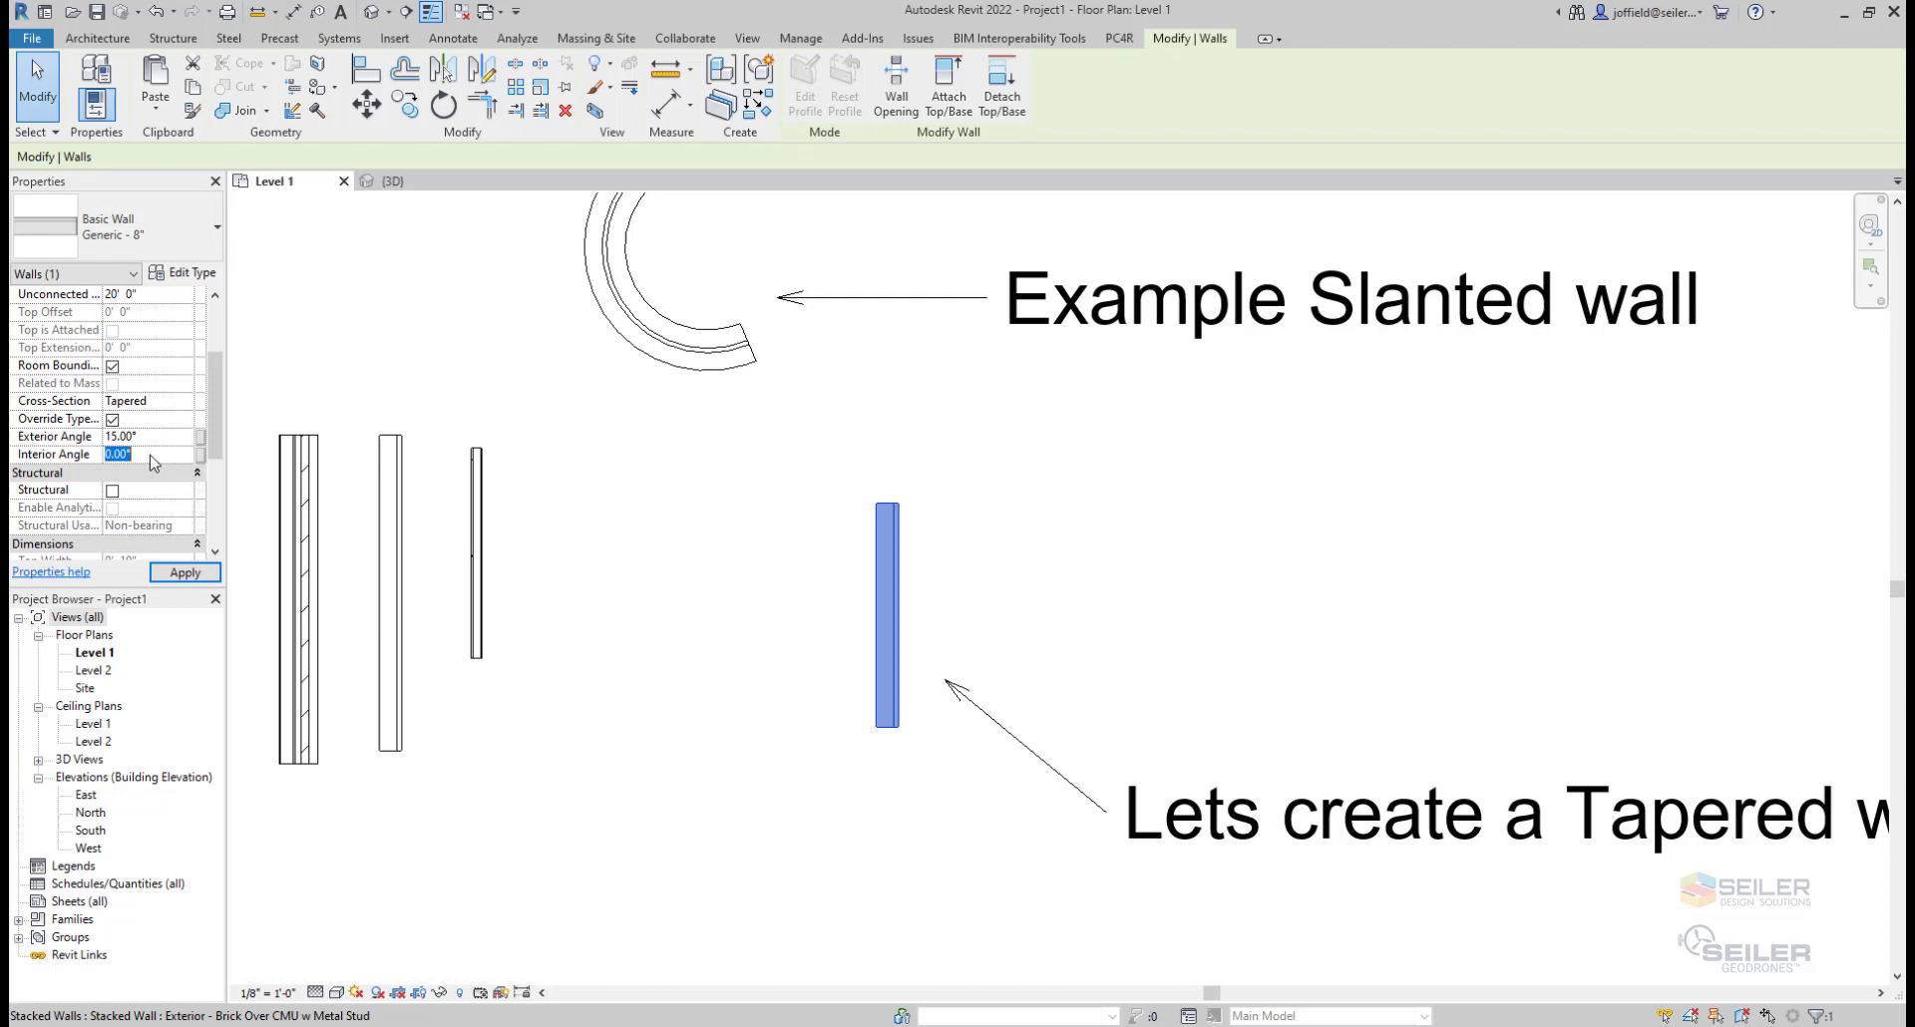
{"action": "type", "text": "-5.00"}
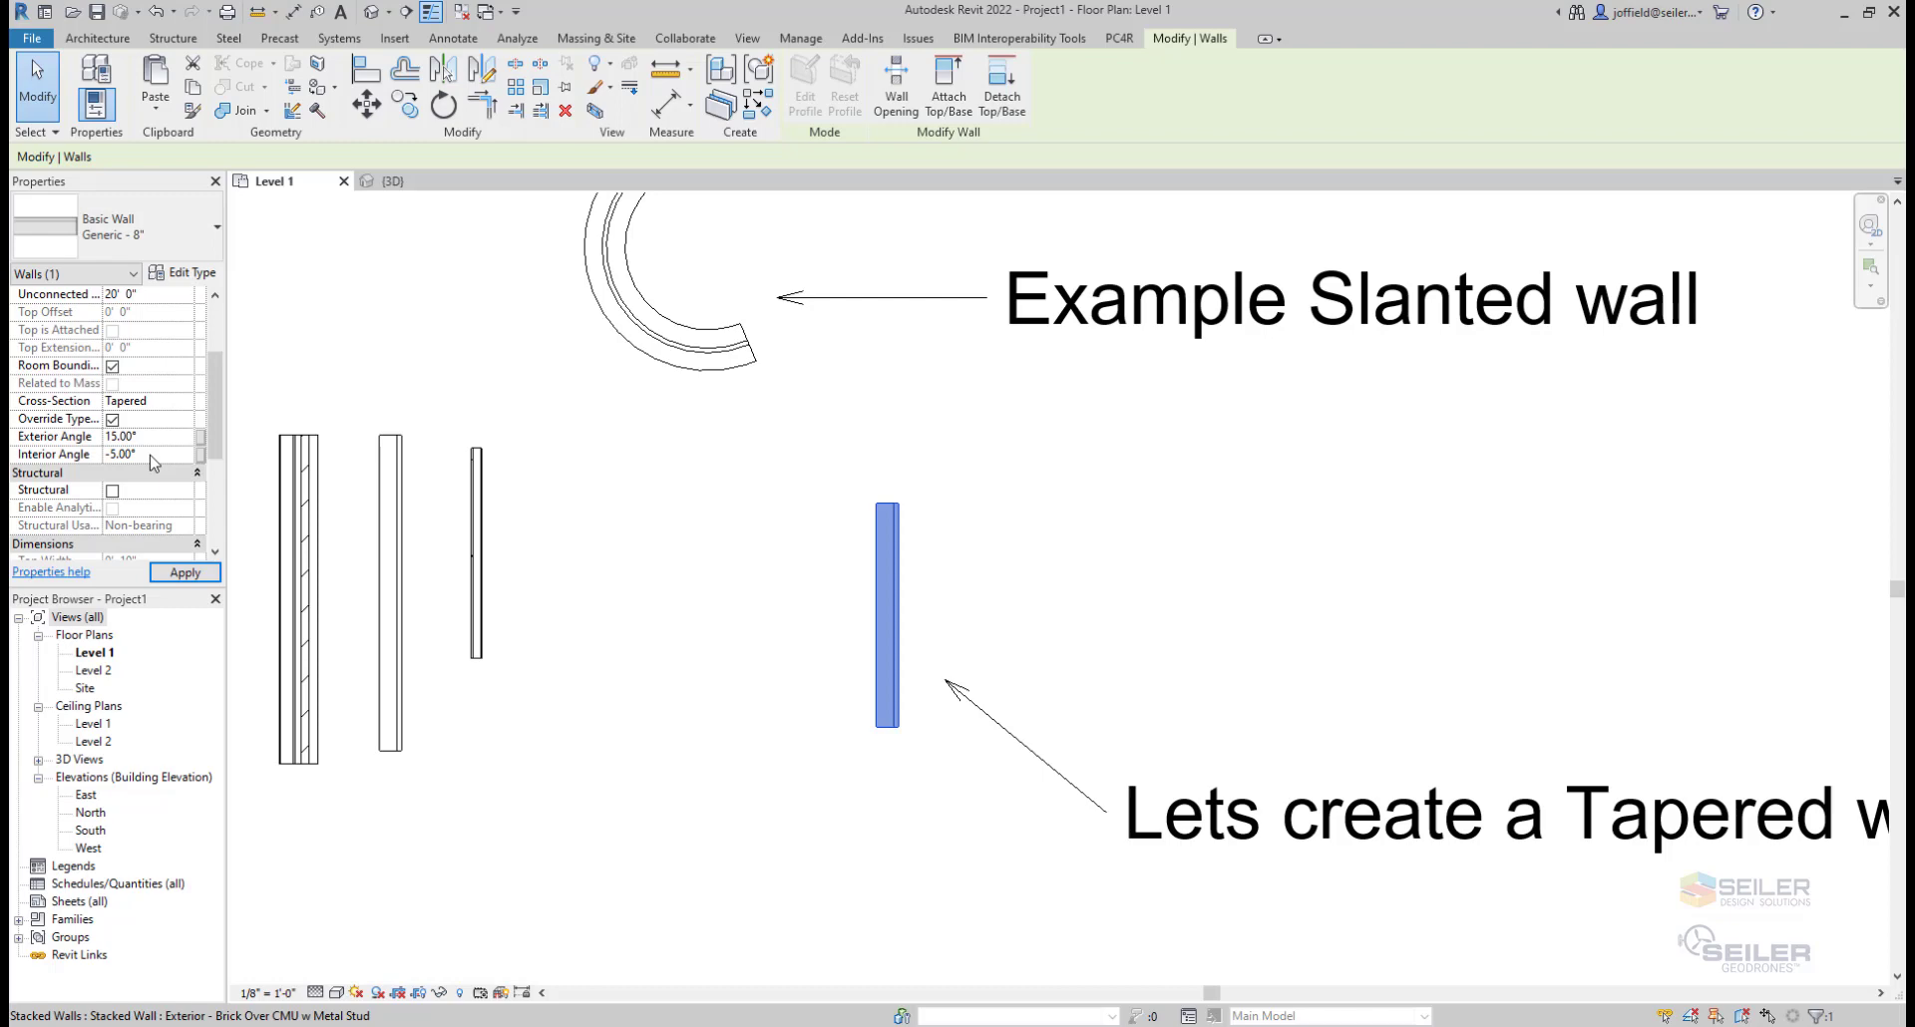
{"action": "left_click", "coordinate": [960, 656]}
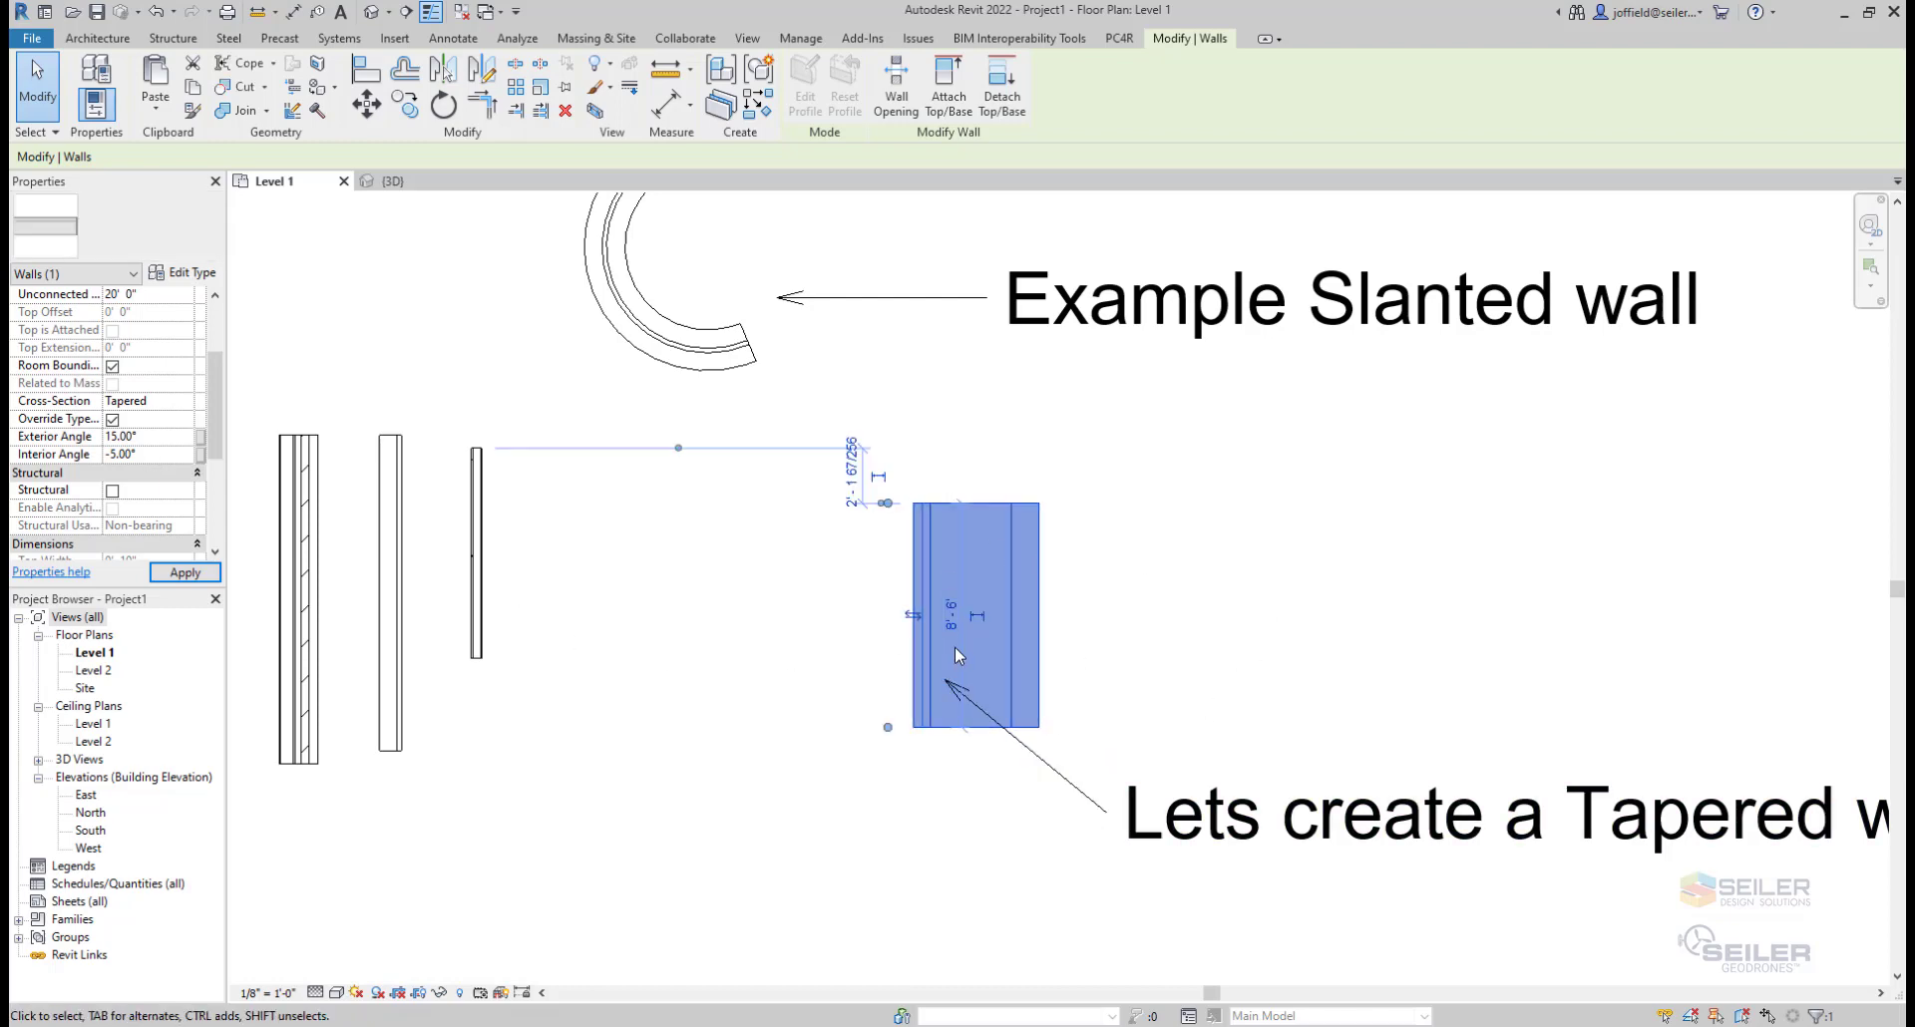
{"action": "left_click", "coordinate": [391, 182]}
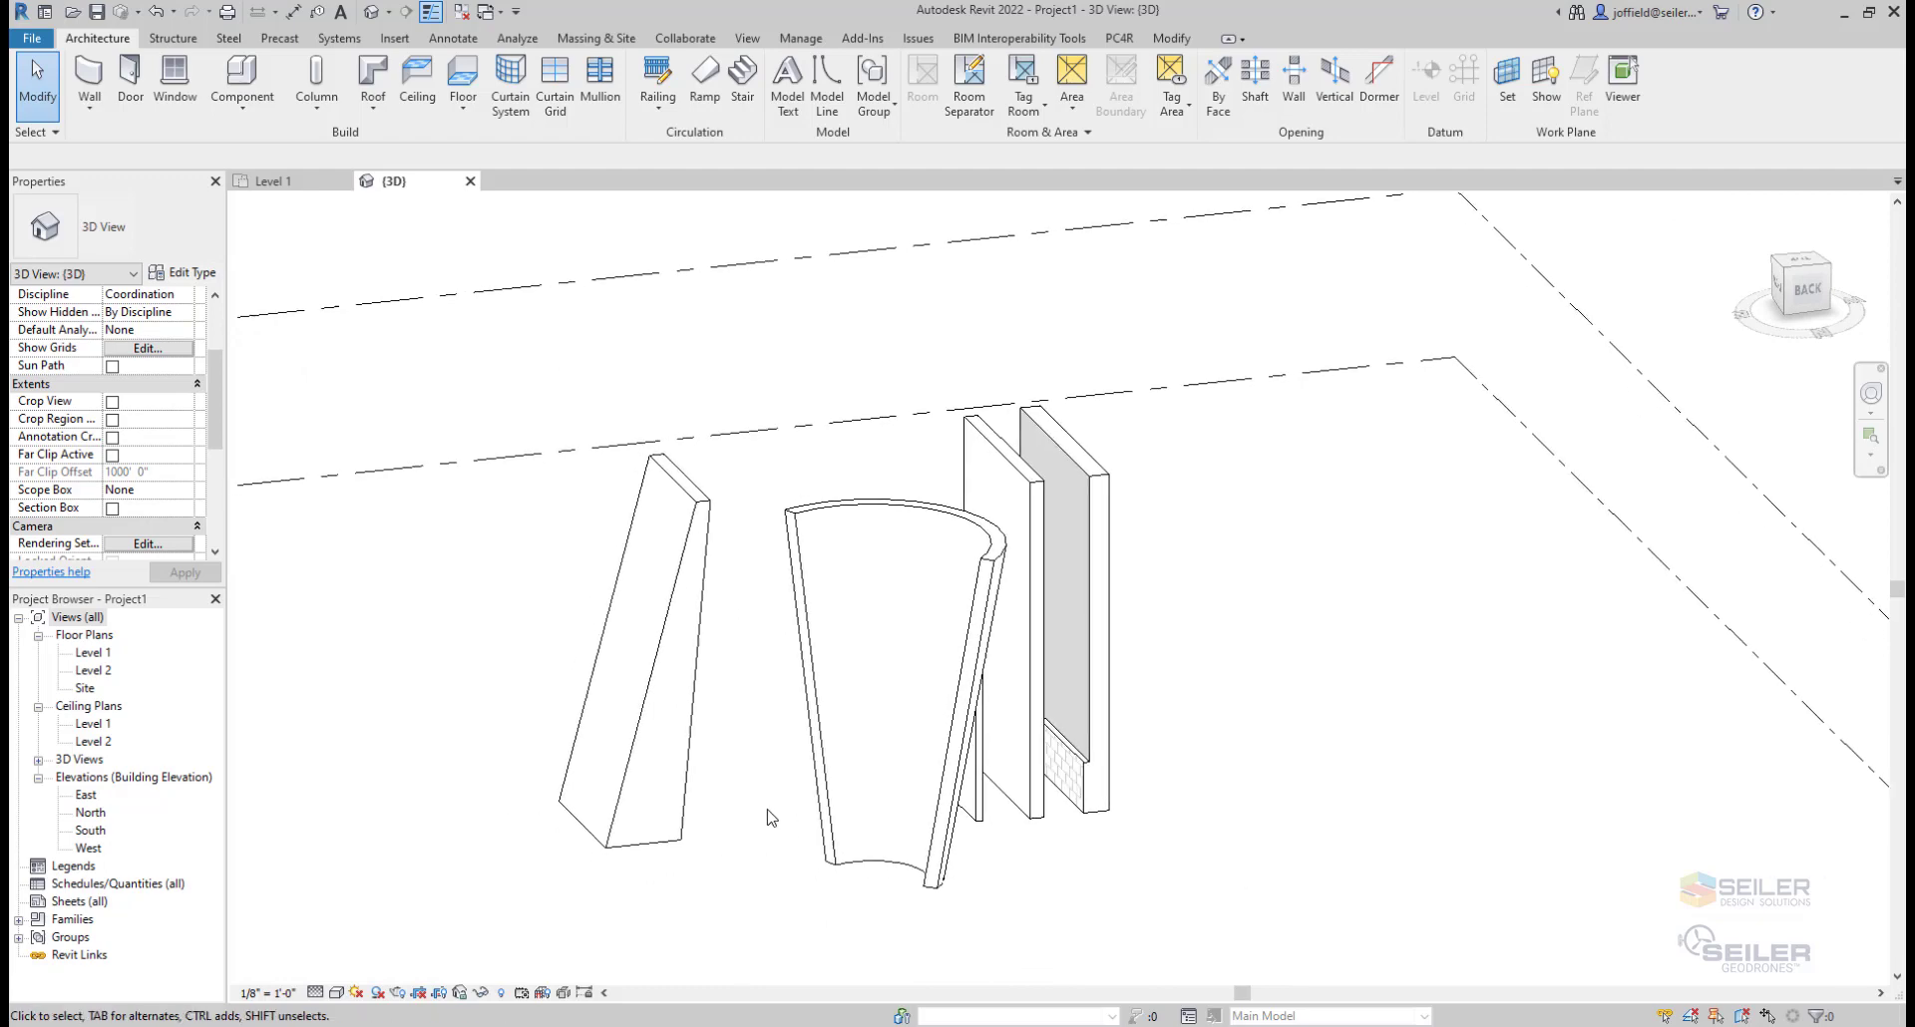
{"action": "mouse_move", "coordinate": [760, 822]}
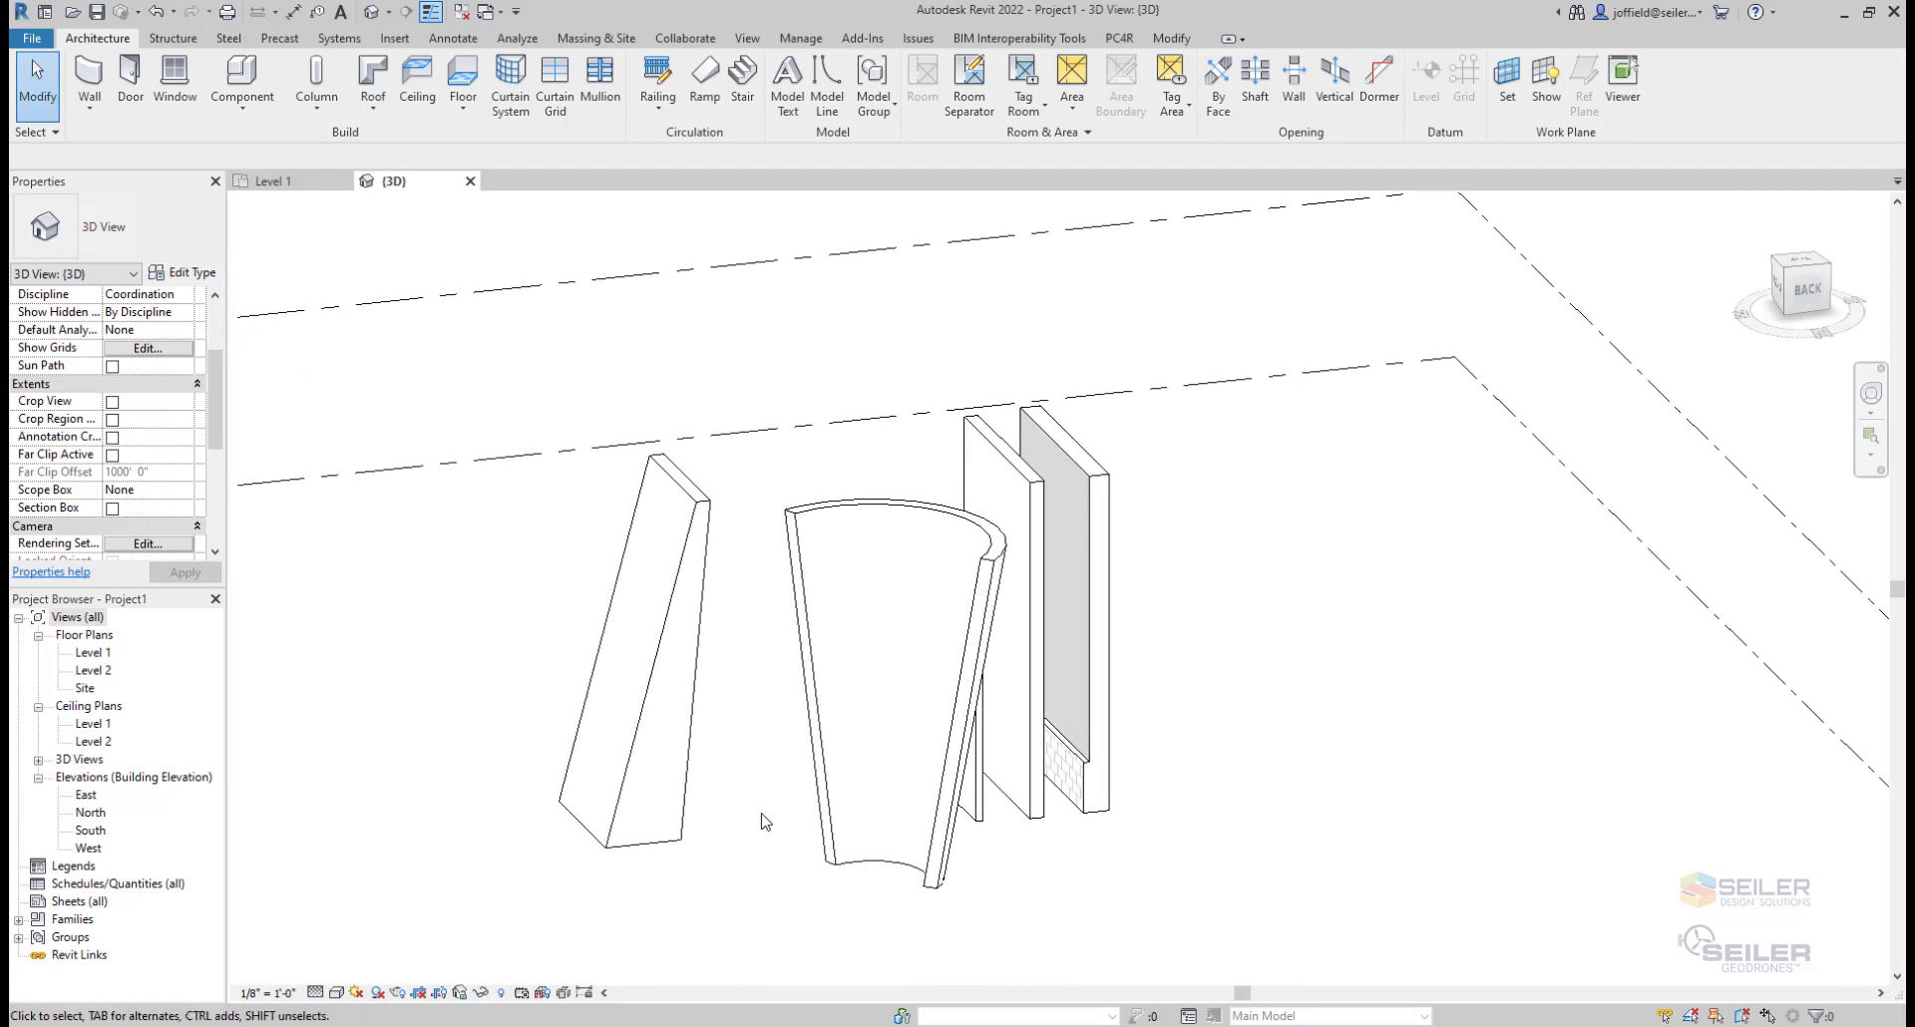